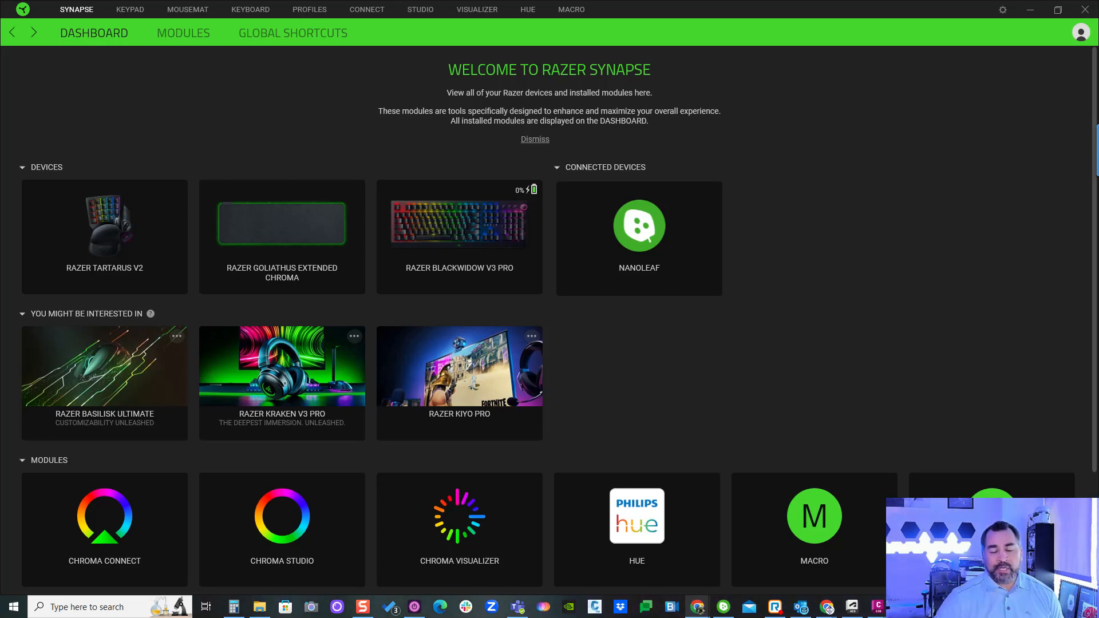
mouse_move(725, 158)
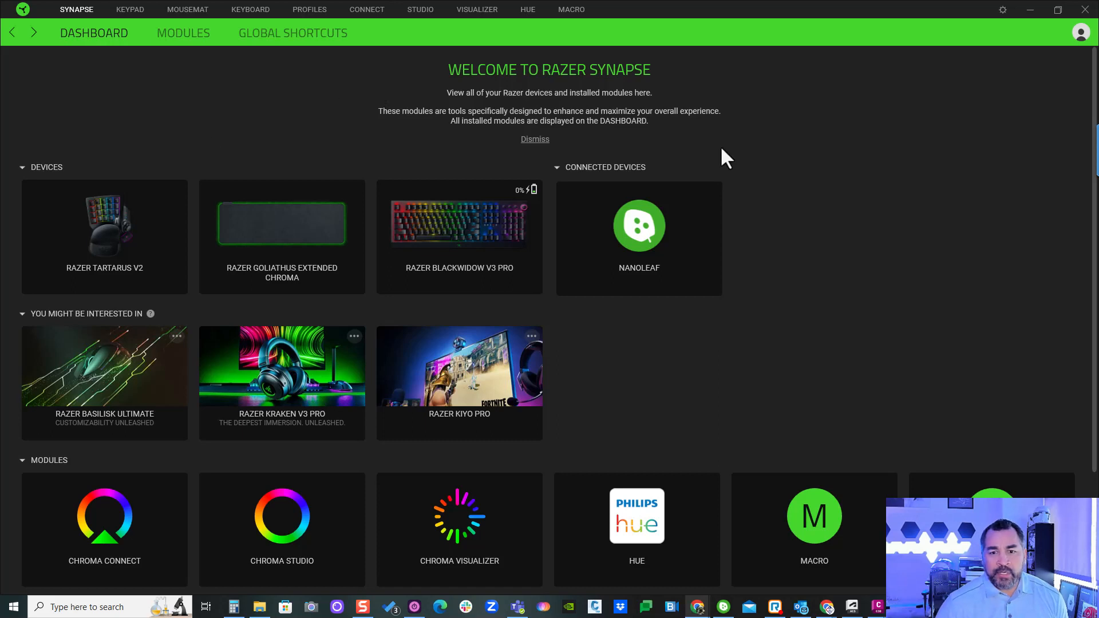
mouse_move(834, 195)
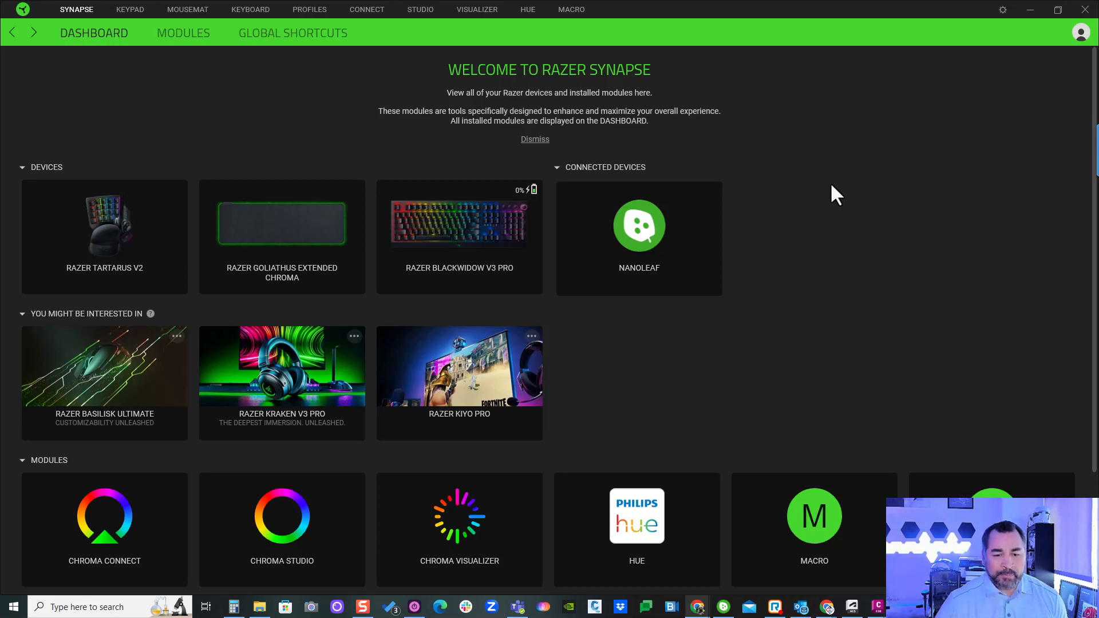
mouse_move(282, 221)
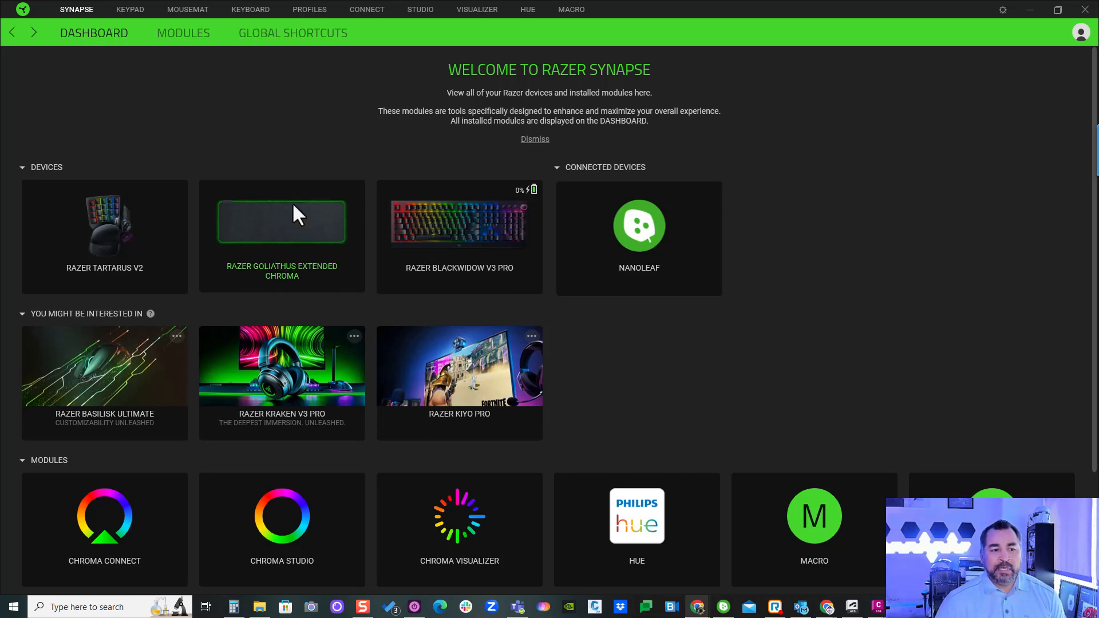
mouse_move(104, 238)
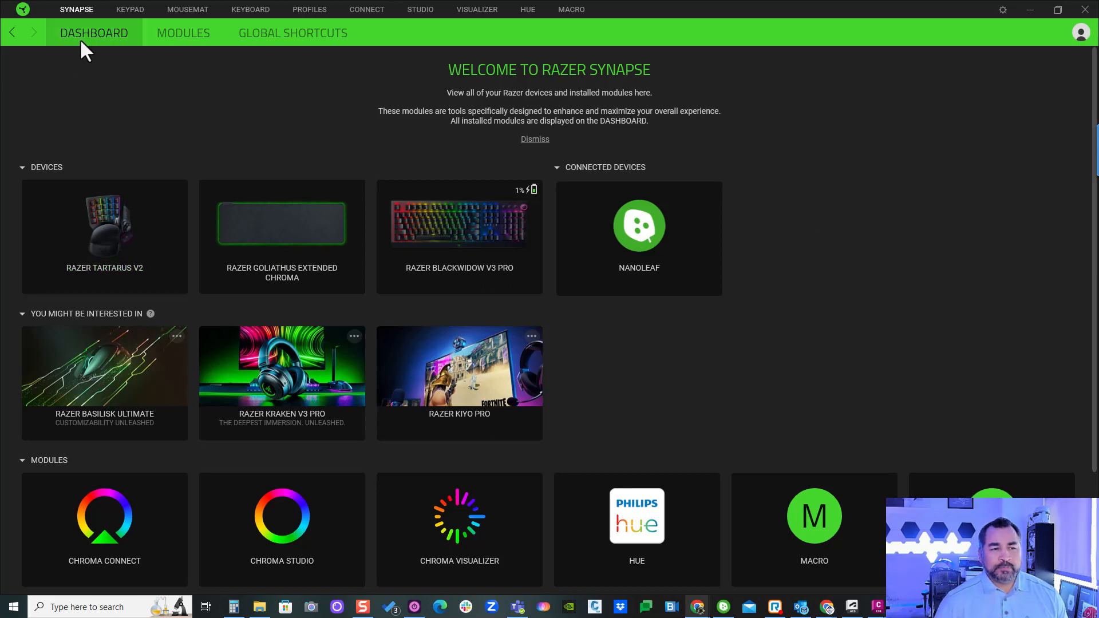
mouse_move(165, 77)
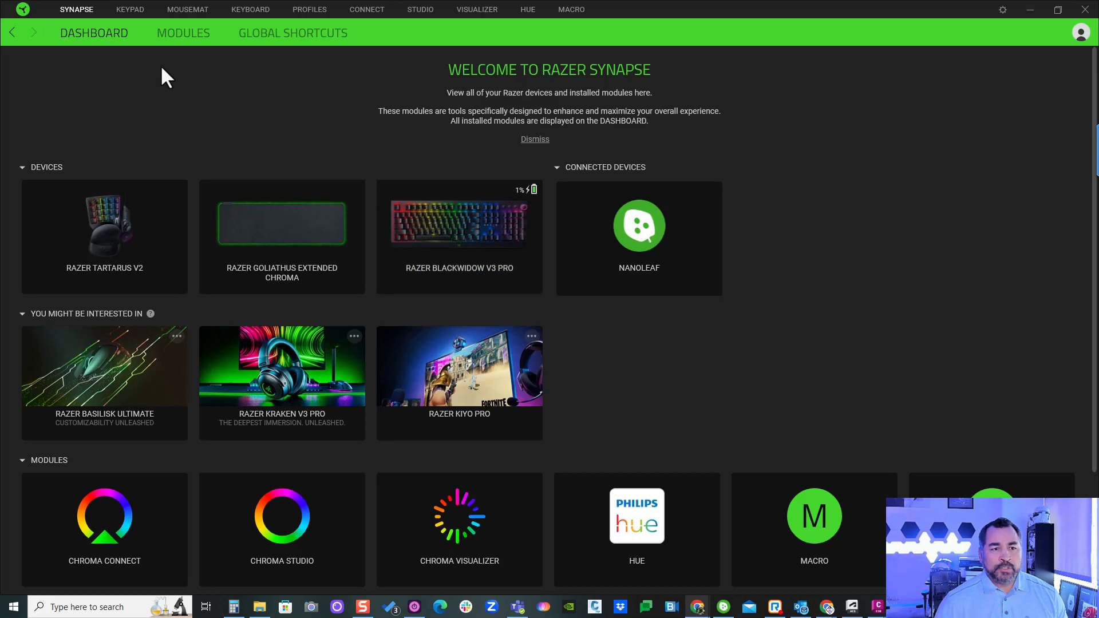
- Open the Macro module and browse the saved macros such as COPY, HATCH and JOIN
click(183, 33)
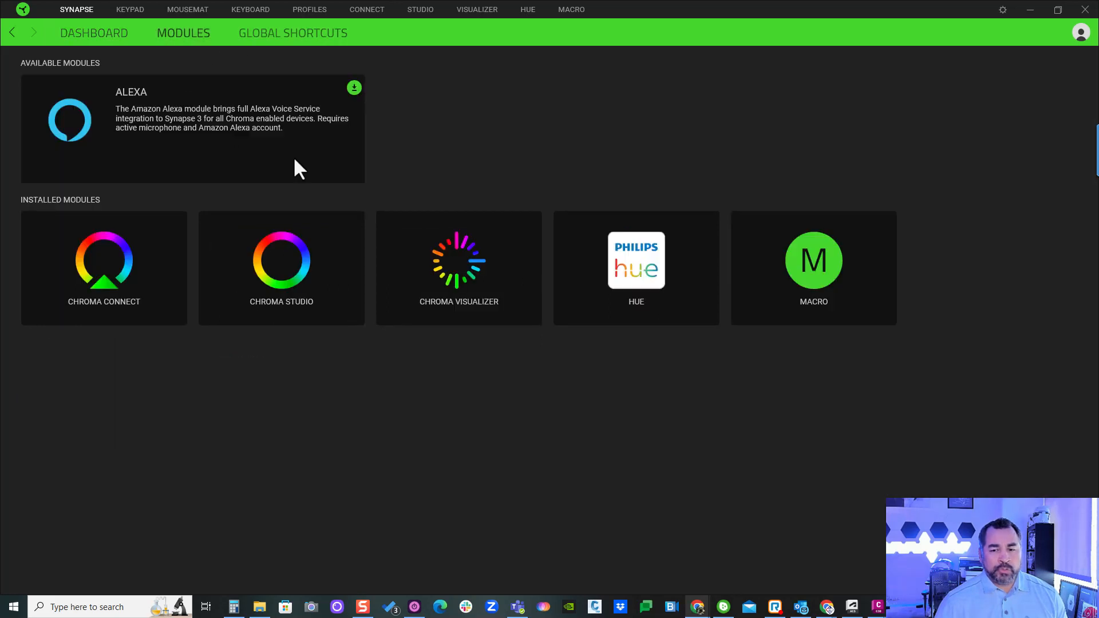
mouse_move(830, 278)
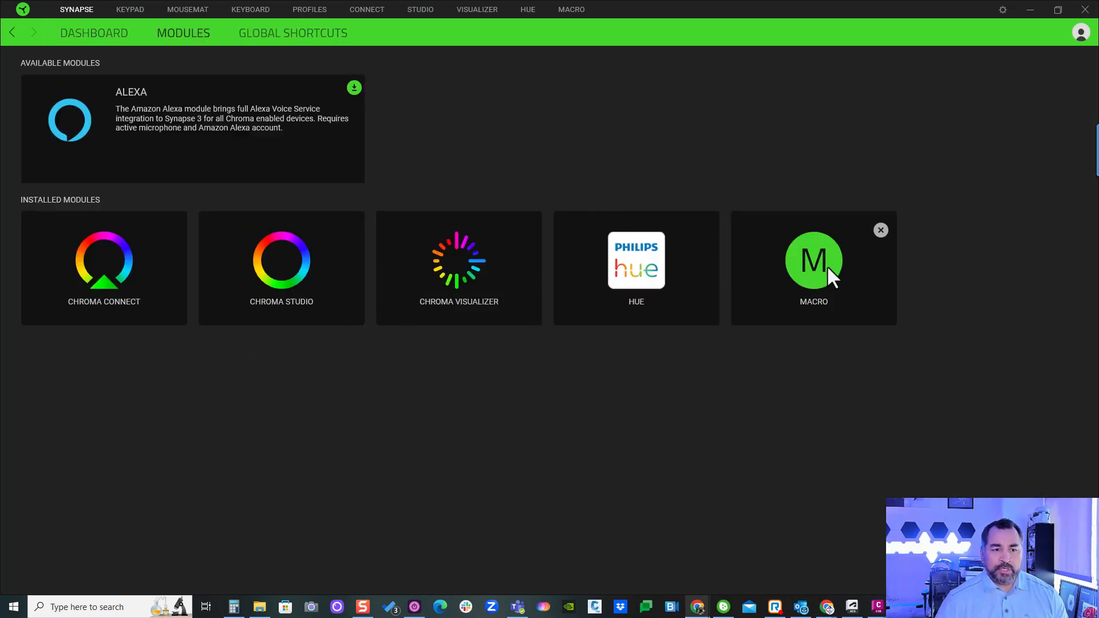
mouse_move(594, 134)
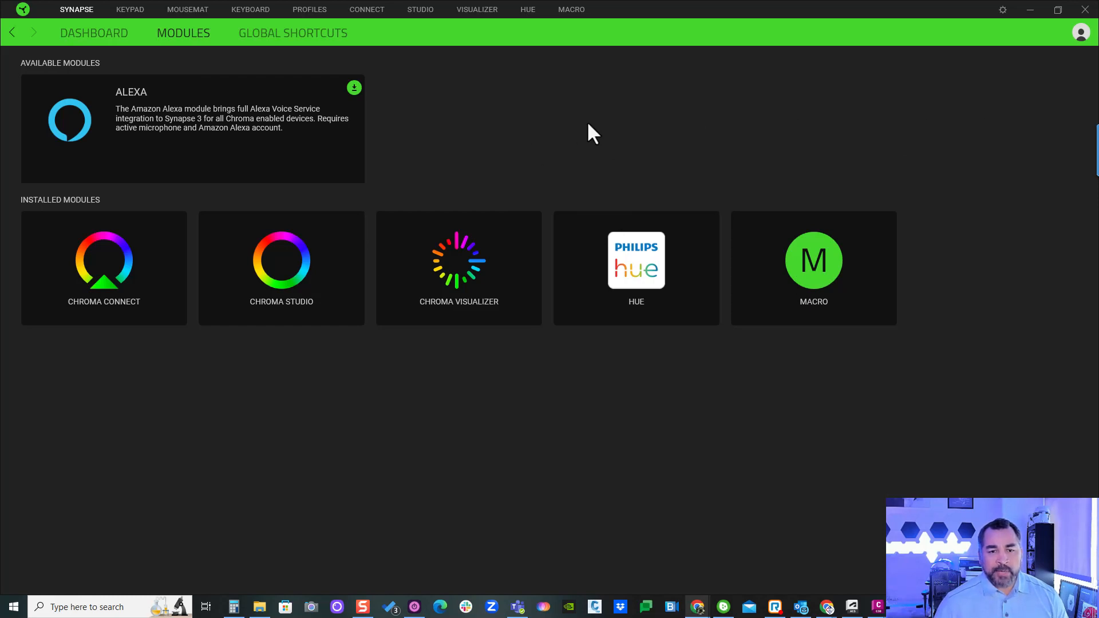
mouse_move(513, 89)
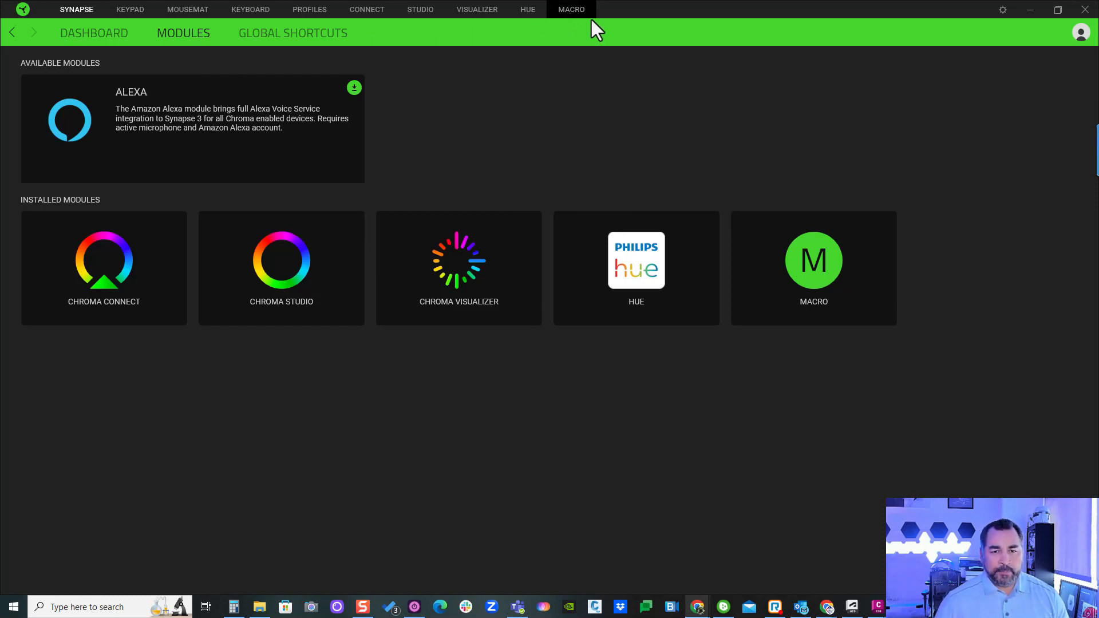
click(571, 9)
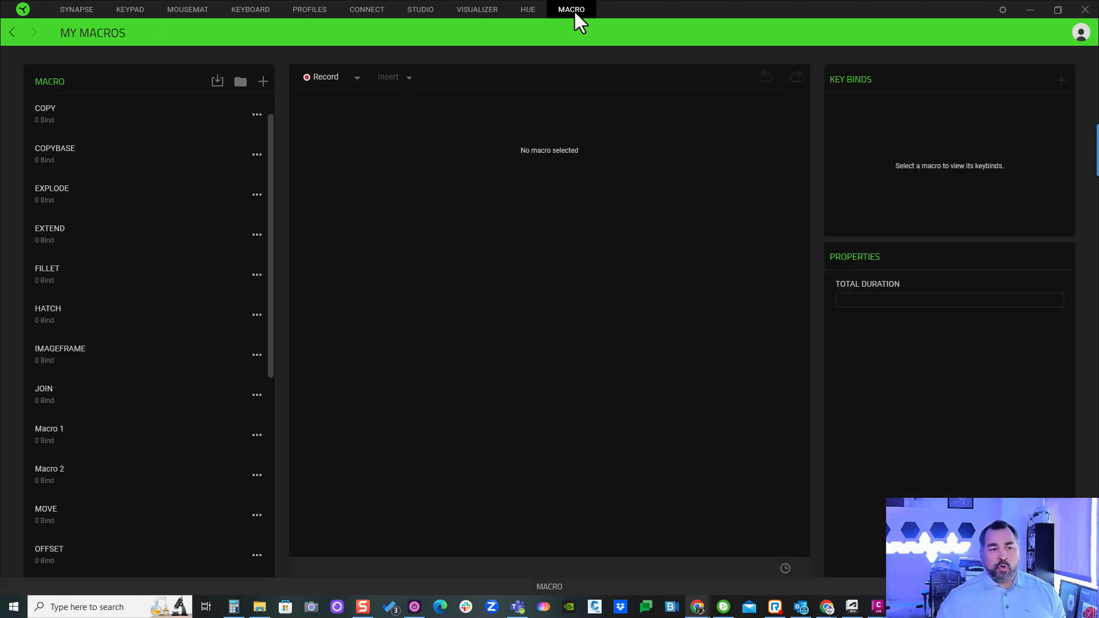
scroll(down, 3)
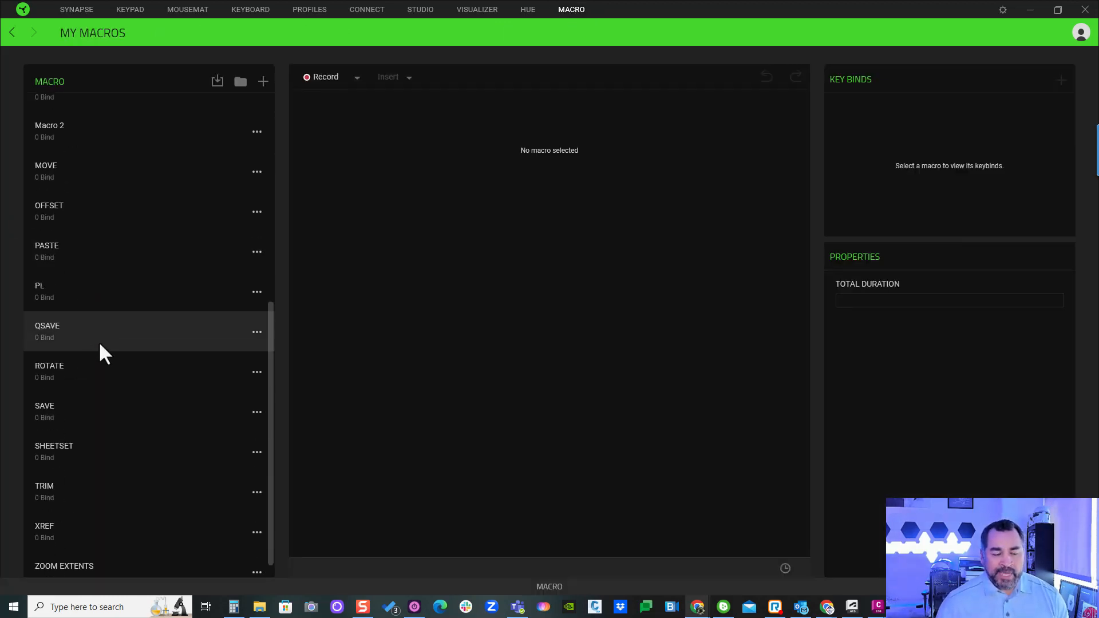
scroll(up, 3)
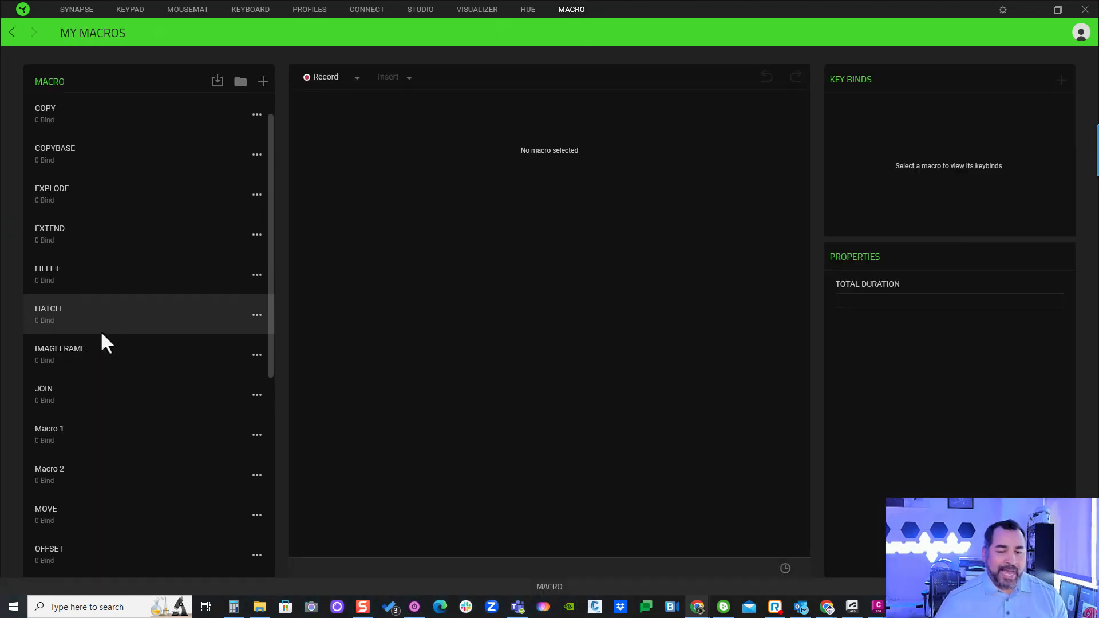
mouse_move(384, 296)
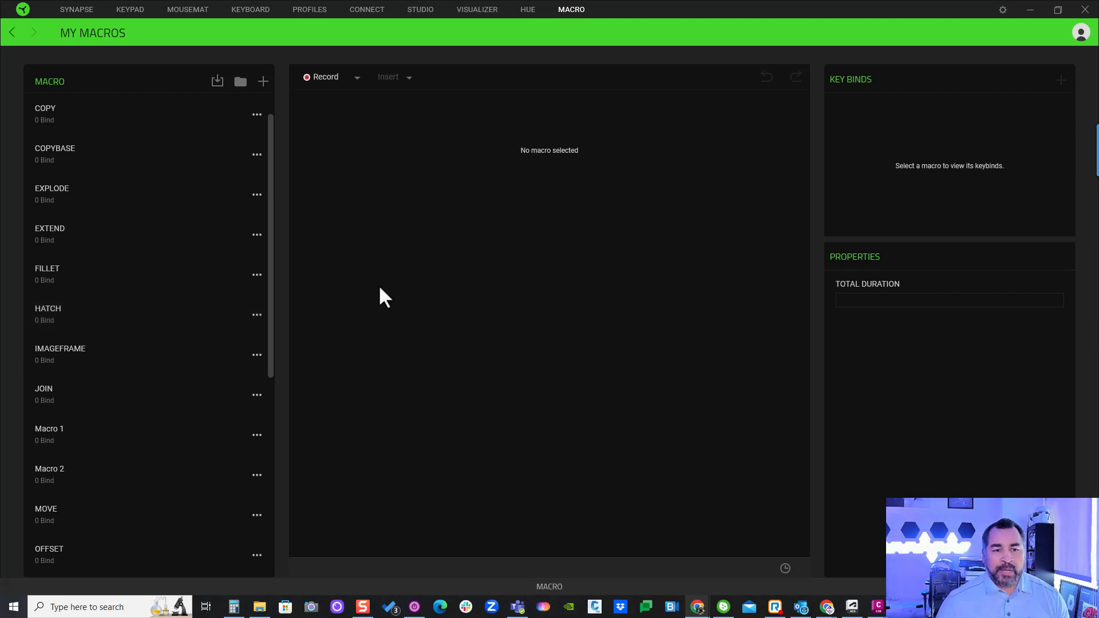
mouse_move(609, 29)
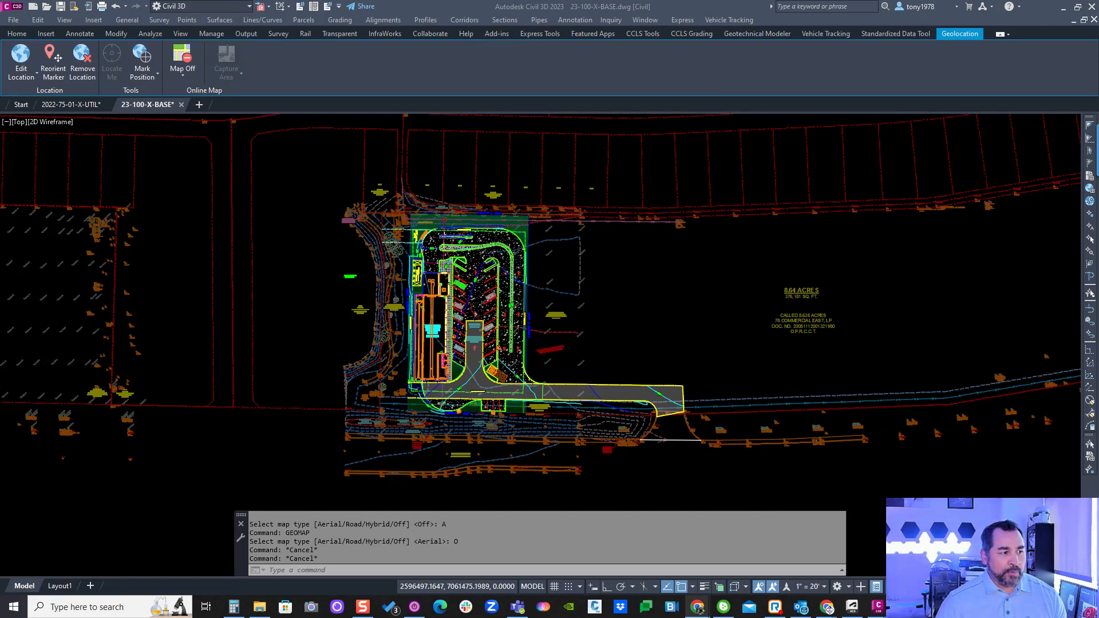
mouse_move(274, 199)
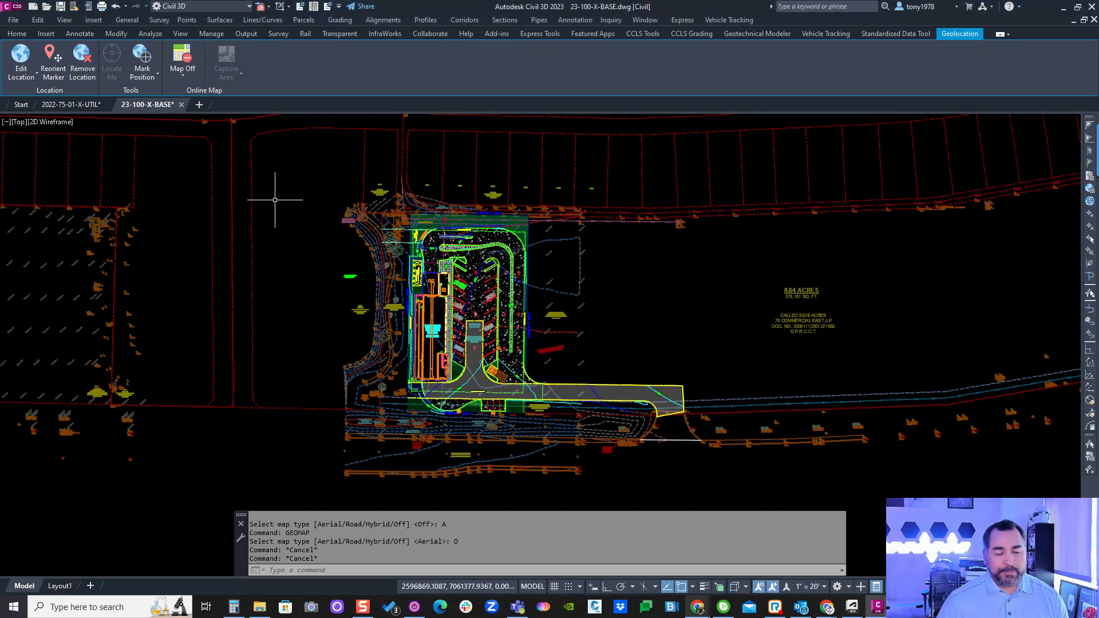
mouse_move(83, 236)
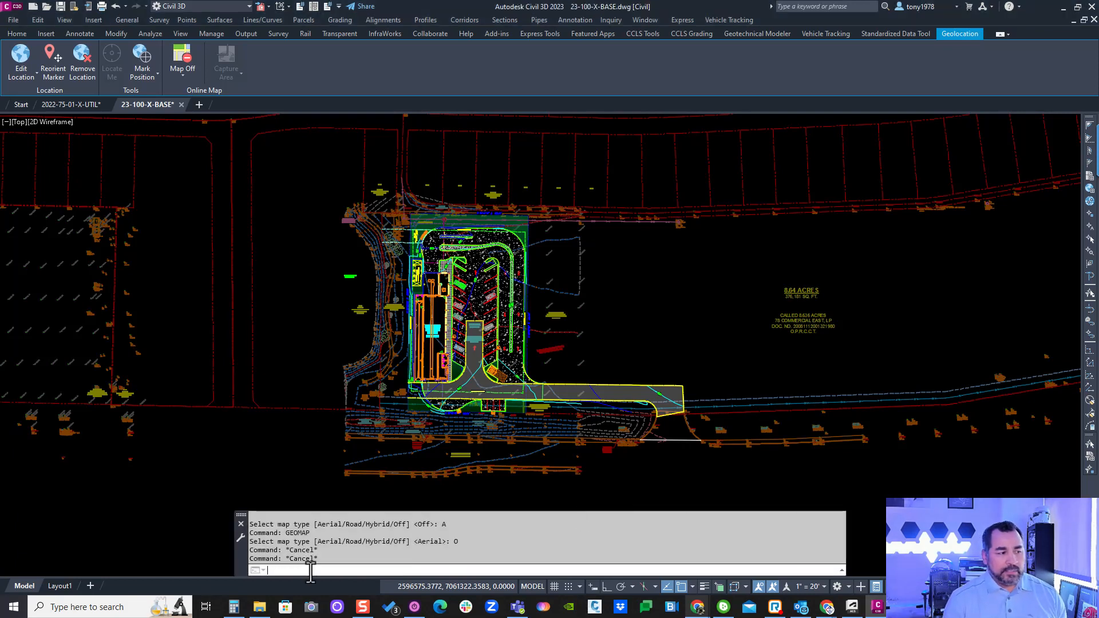
- Begin entering the GEOMAP command at the Civil 3D command line
text(GEO)
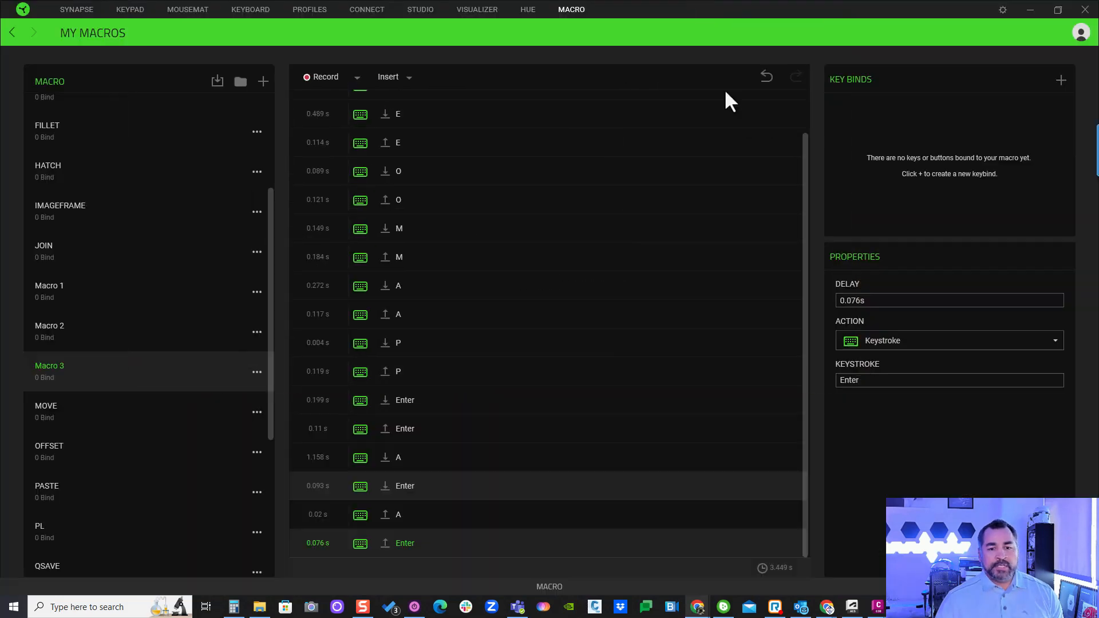
mouse_move(528, 316)
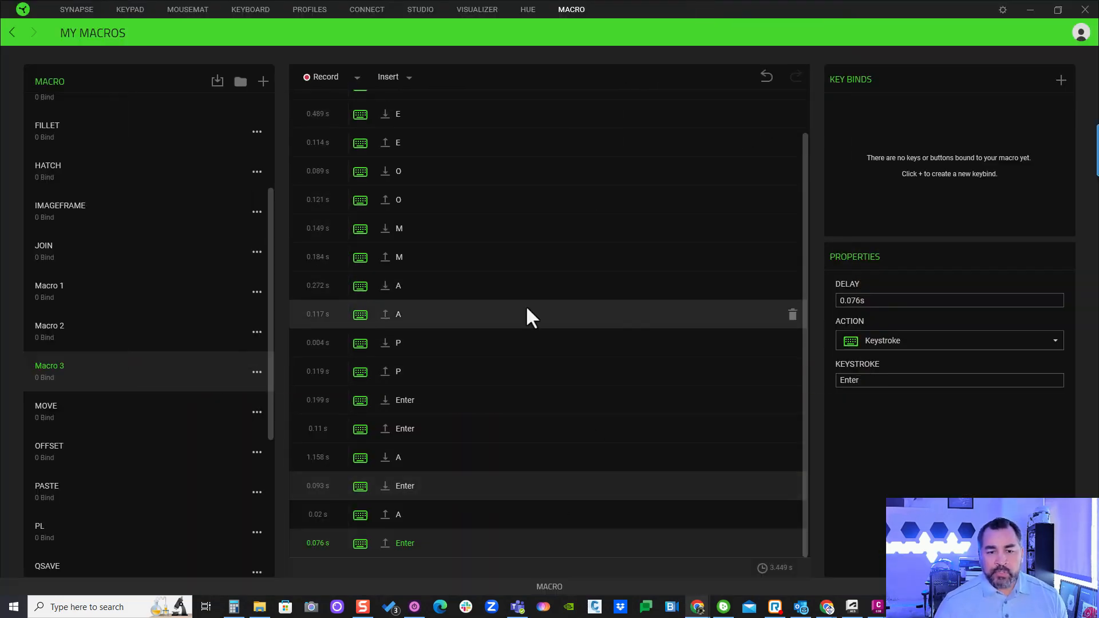
mouse_move(35, 375)
text(GE)
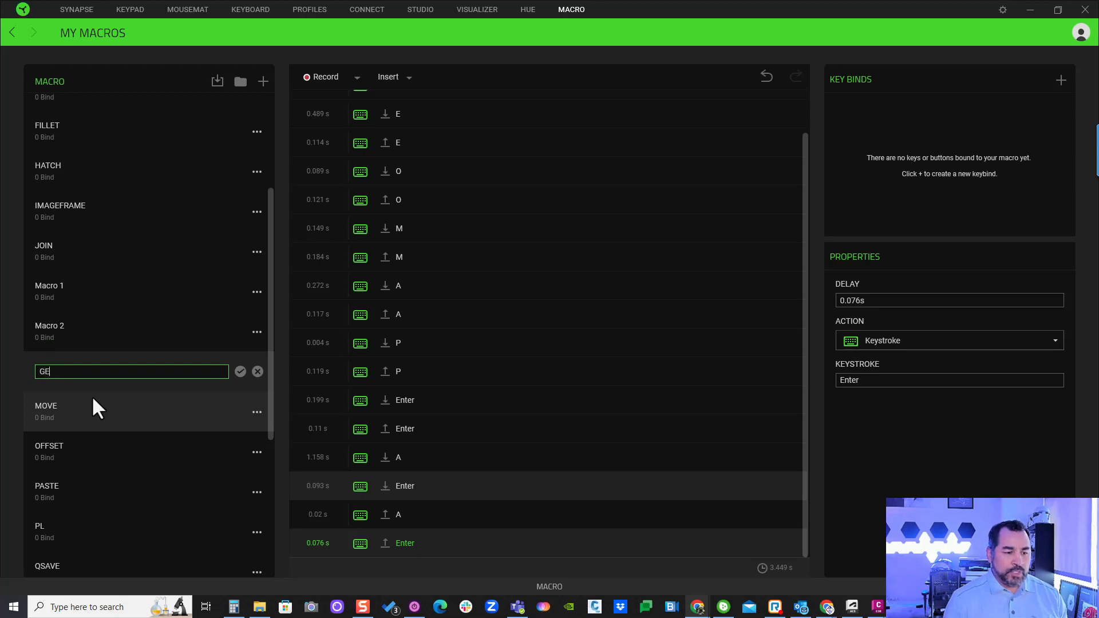
- Rename Macro 3 to GEOMAP and start editing the final Enter step's delay
text(OMAP)
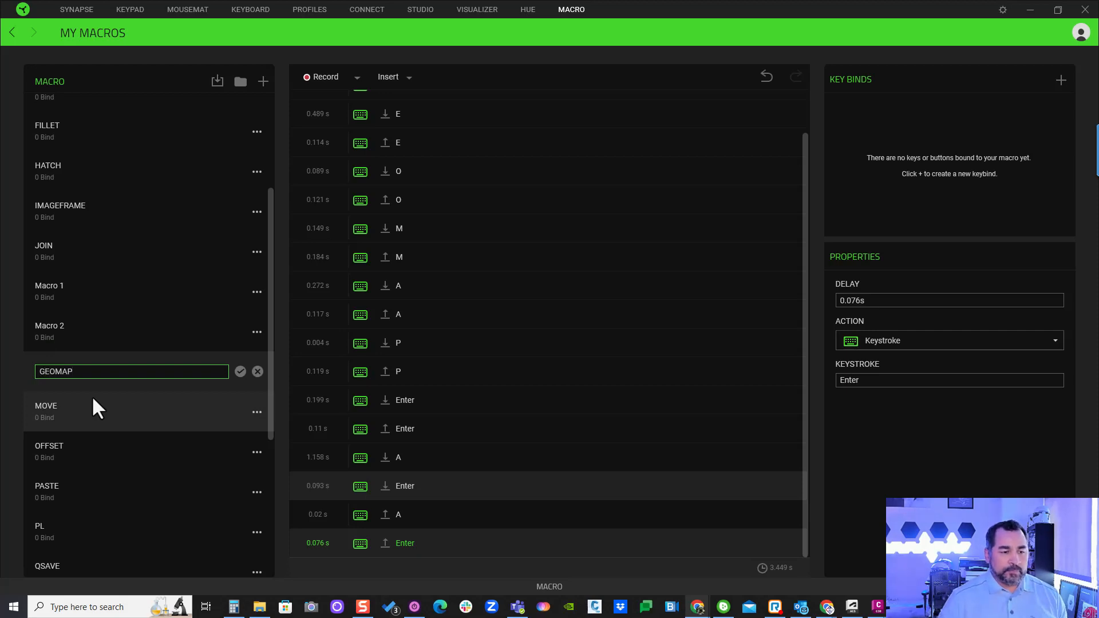
click(240, 371)
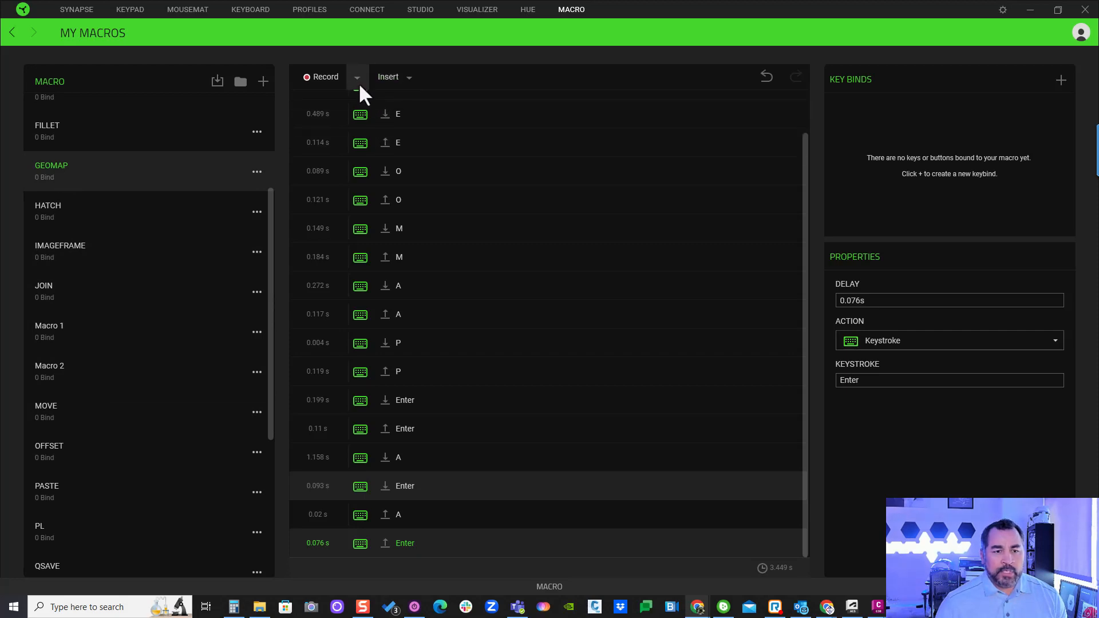
click(356, 78)
text(0)
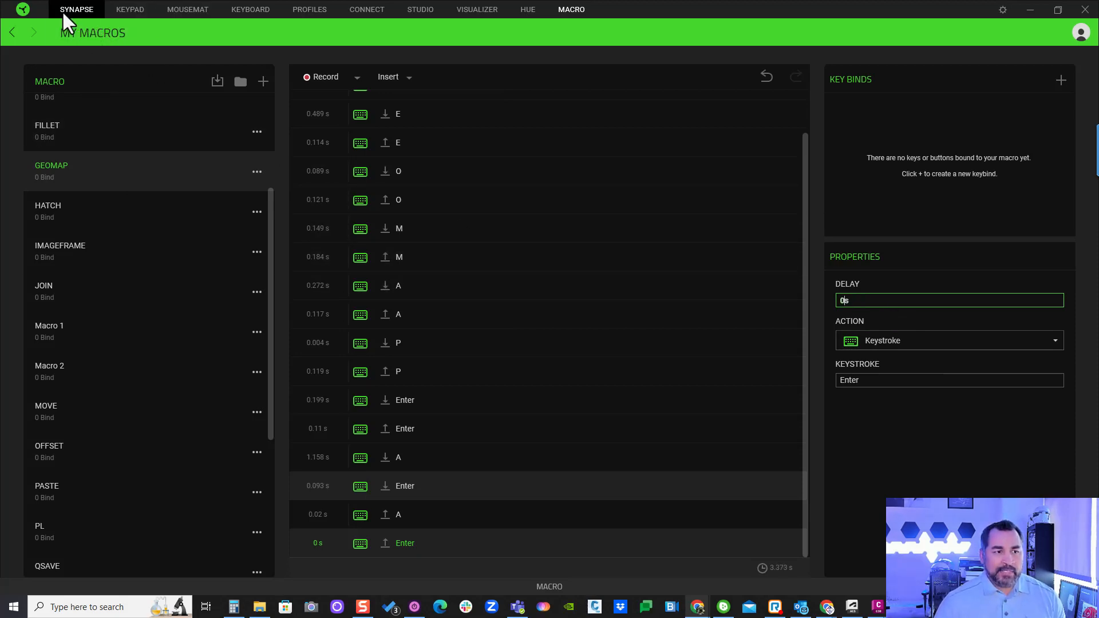
- Switch the Tartarus V2 customisation to the Autodesk-NumberKeys keymap
click(75, 9)
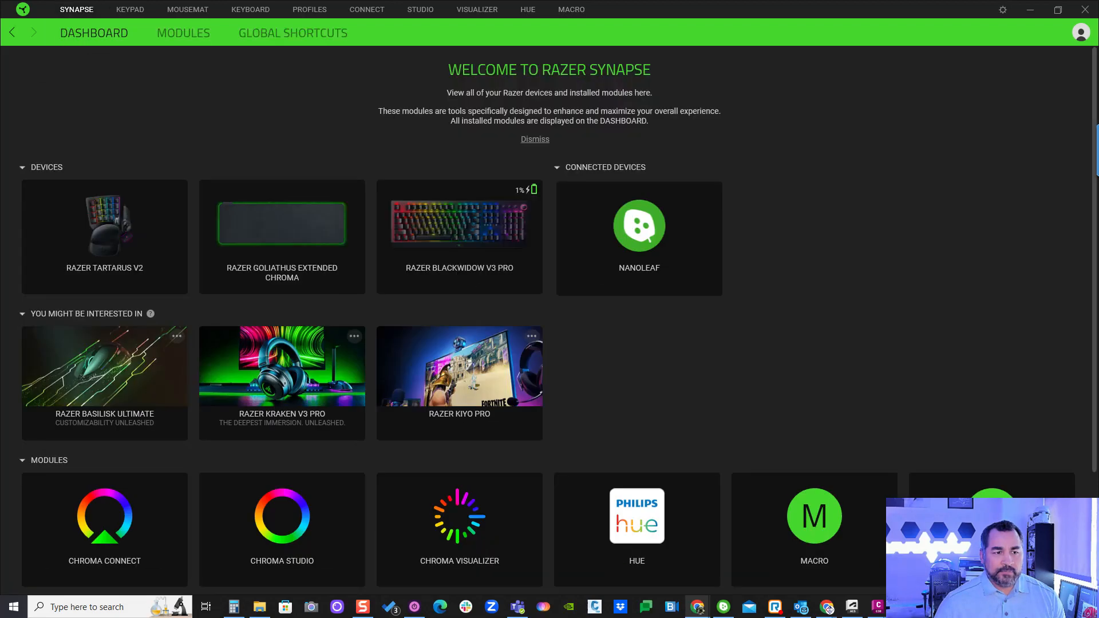
click(129, 9)
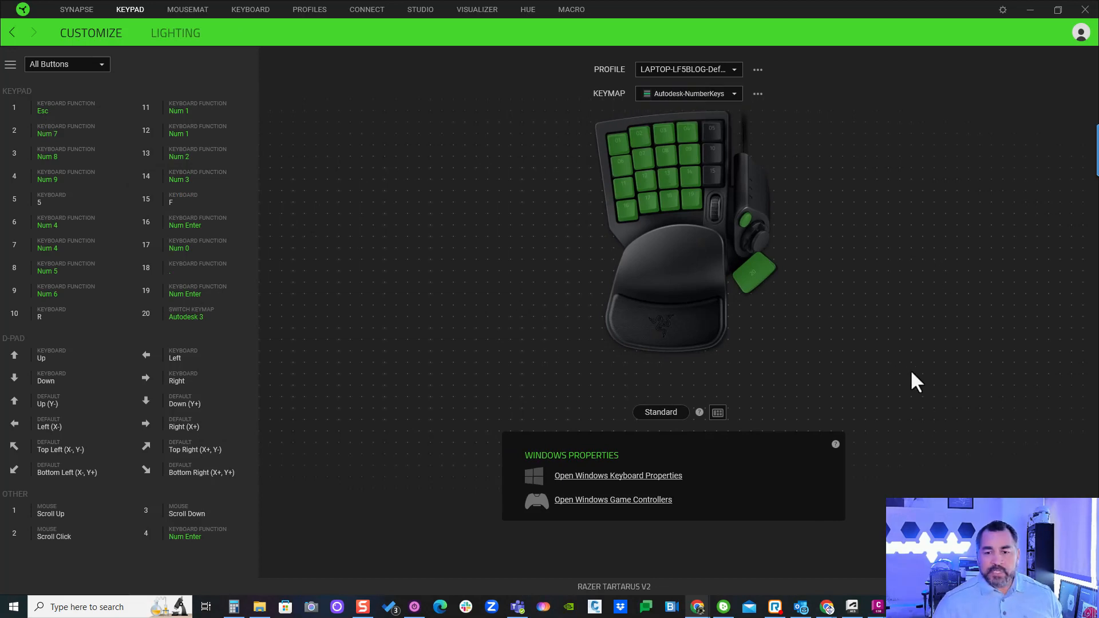
mouse_move(825, 275)
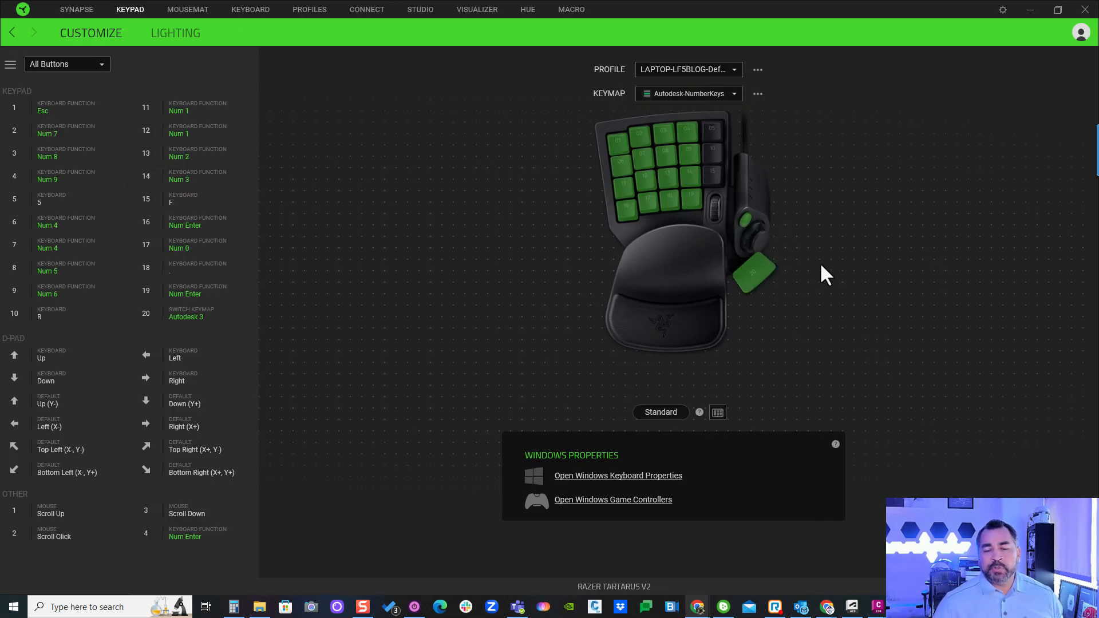
click(10, 64)
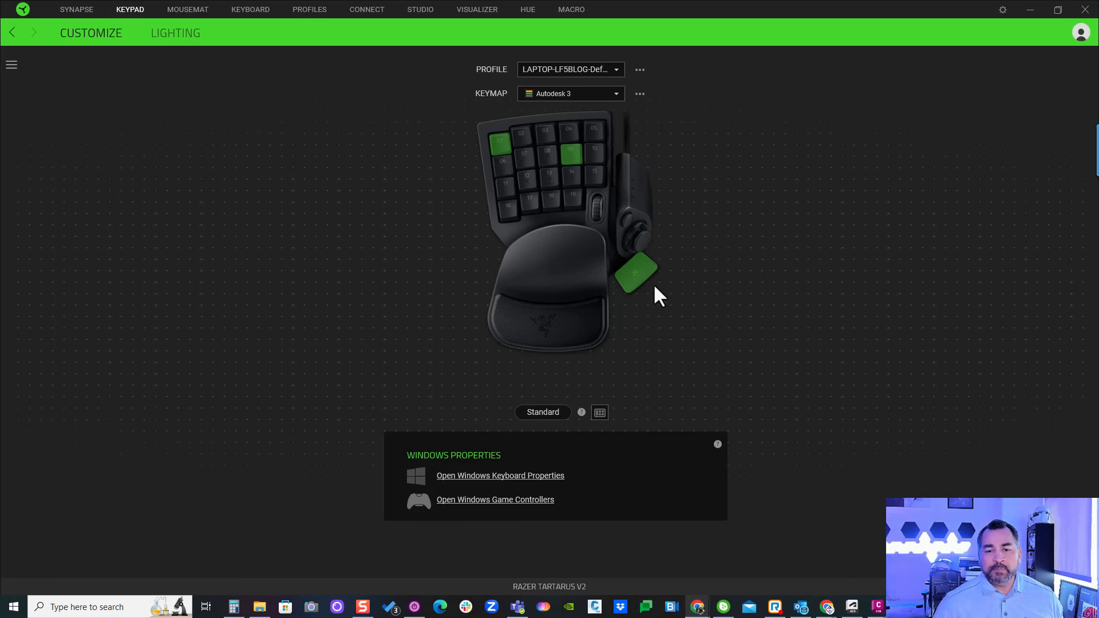
click(570, 94)
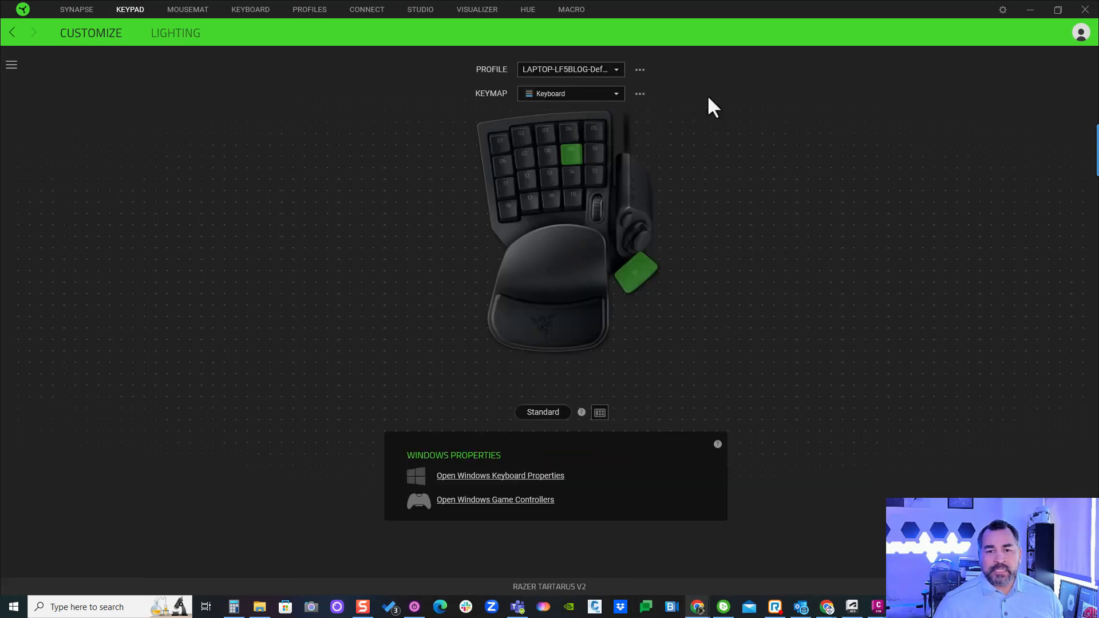
click(569, 93)
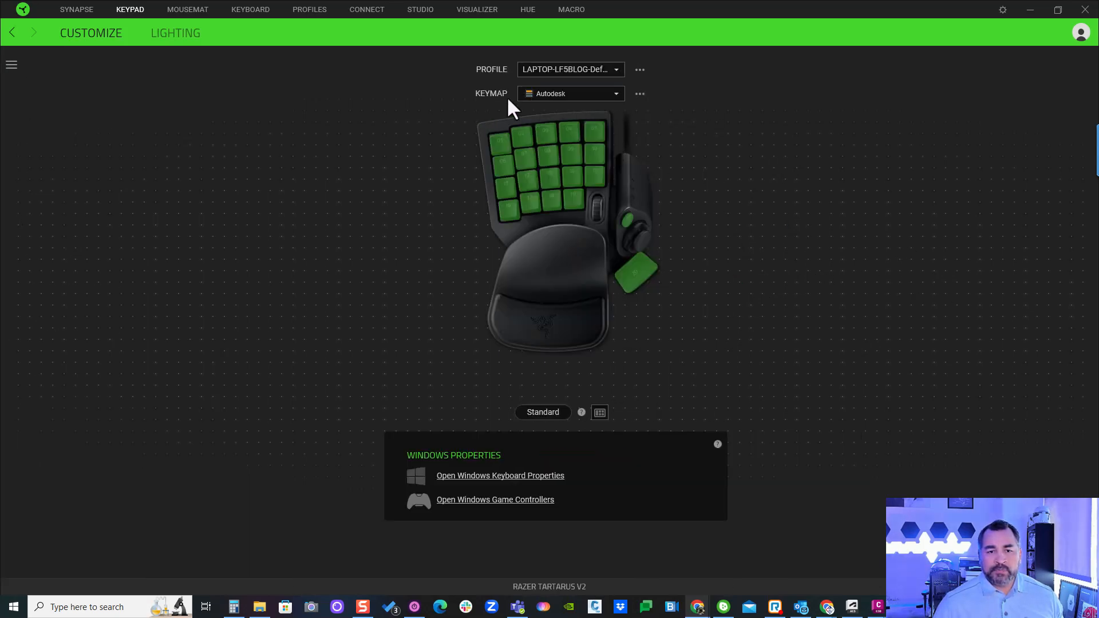
mouse_move(486, 163)
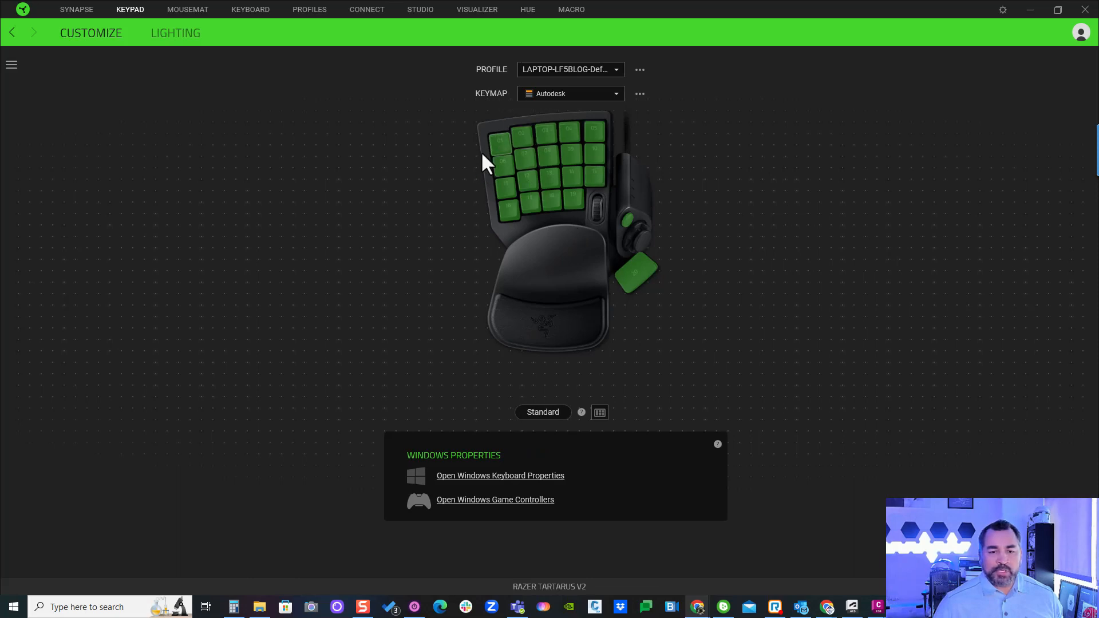
mouse_move(830, 178)
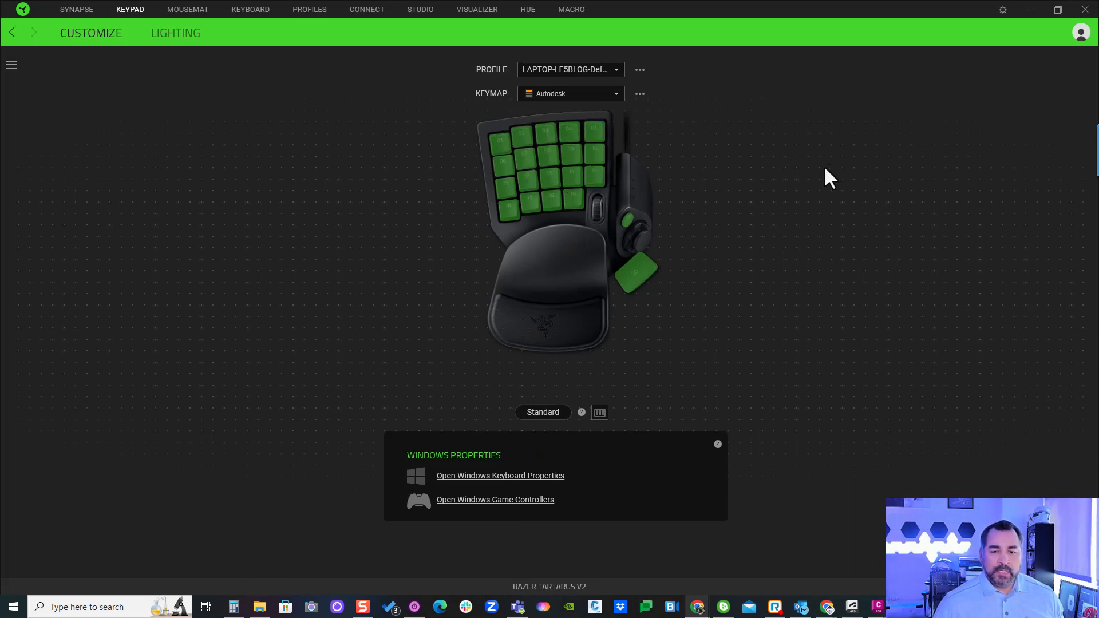
click(568, 93)
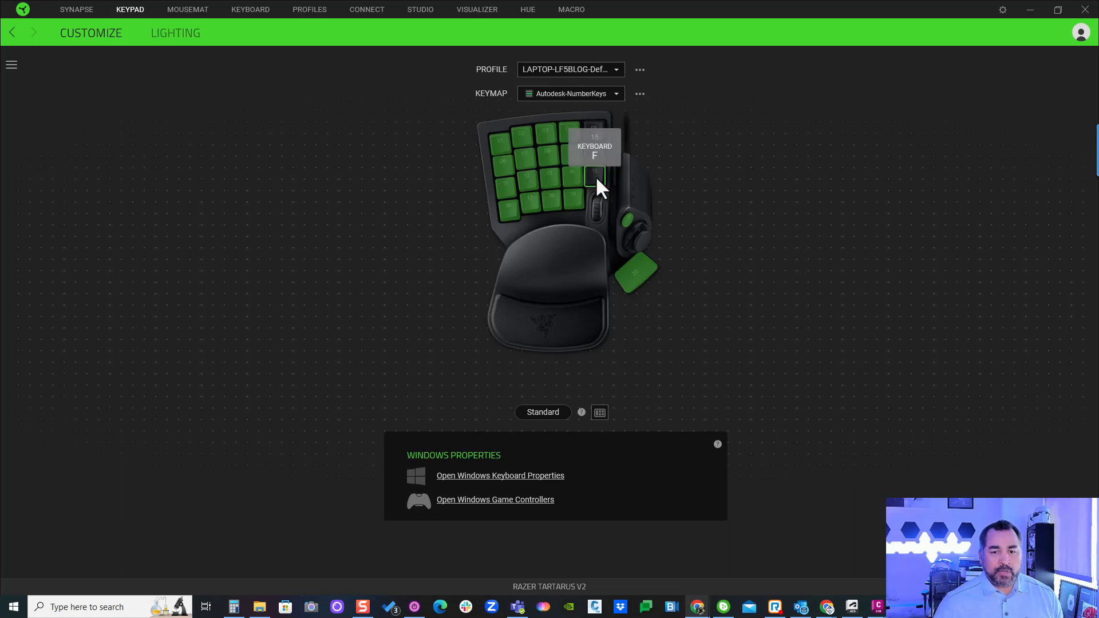
- Assign the GEOMAP macro to the key currently mapped to F
click(594, 175)
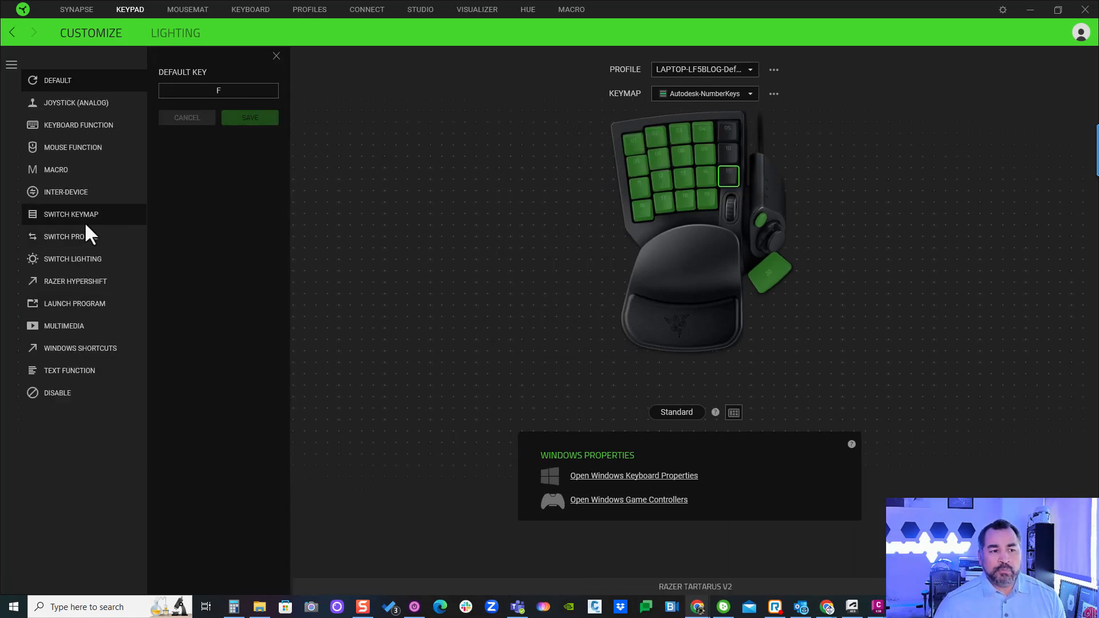
click(56, 168)
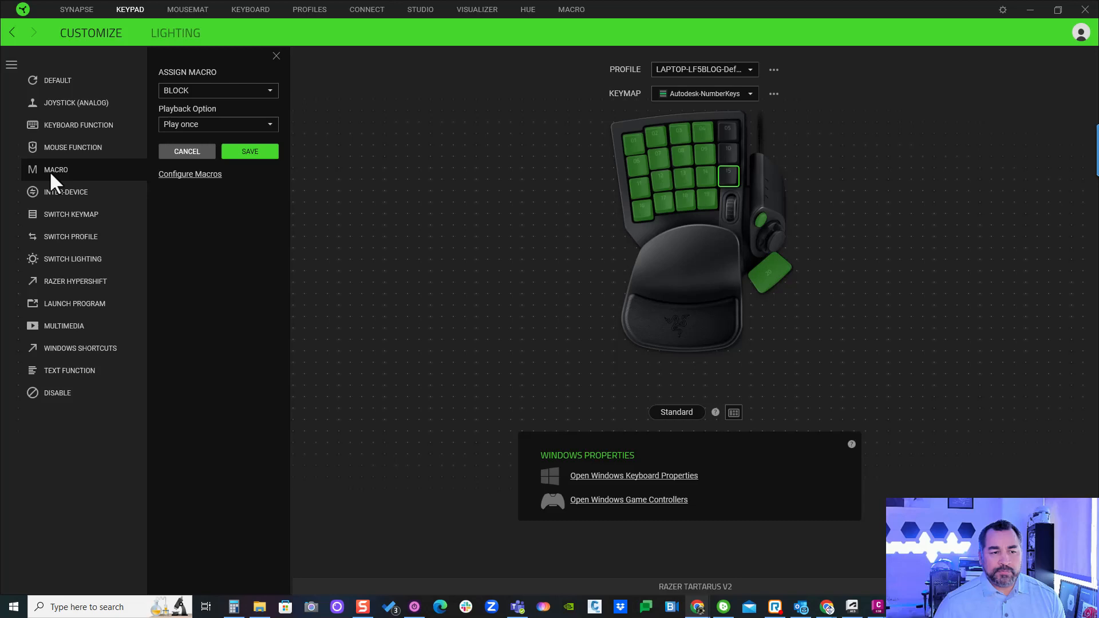
click(218, 90)
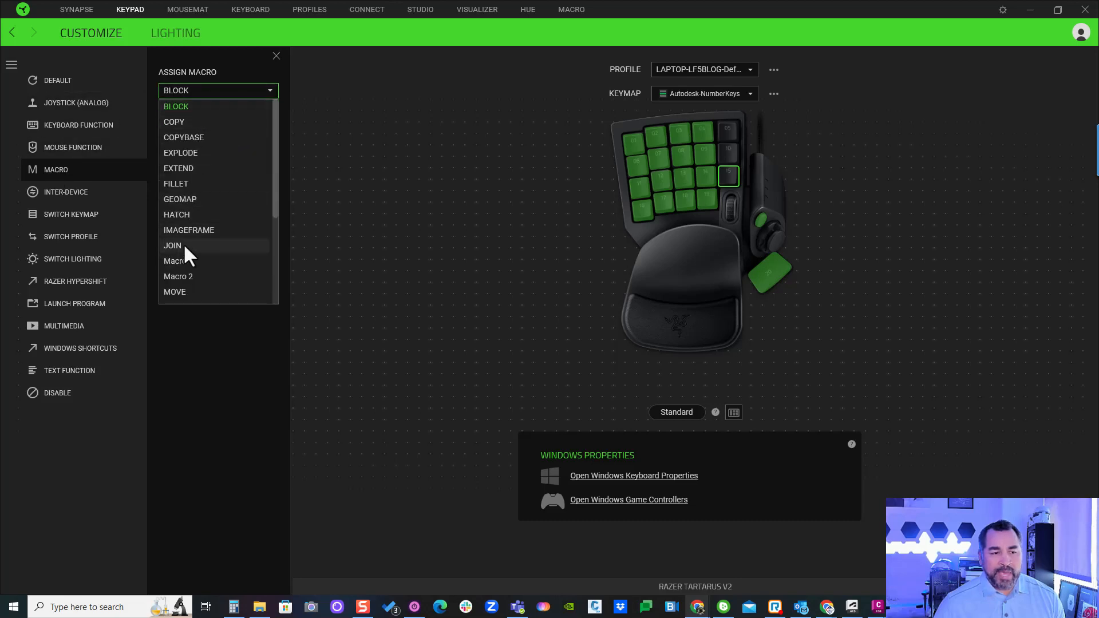
click(180, 198)
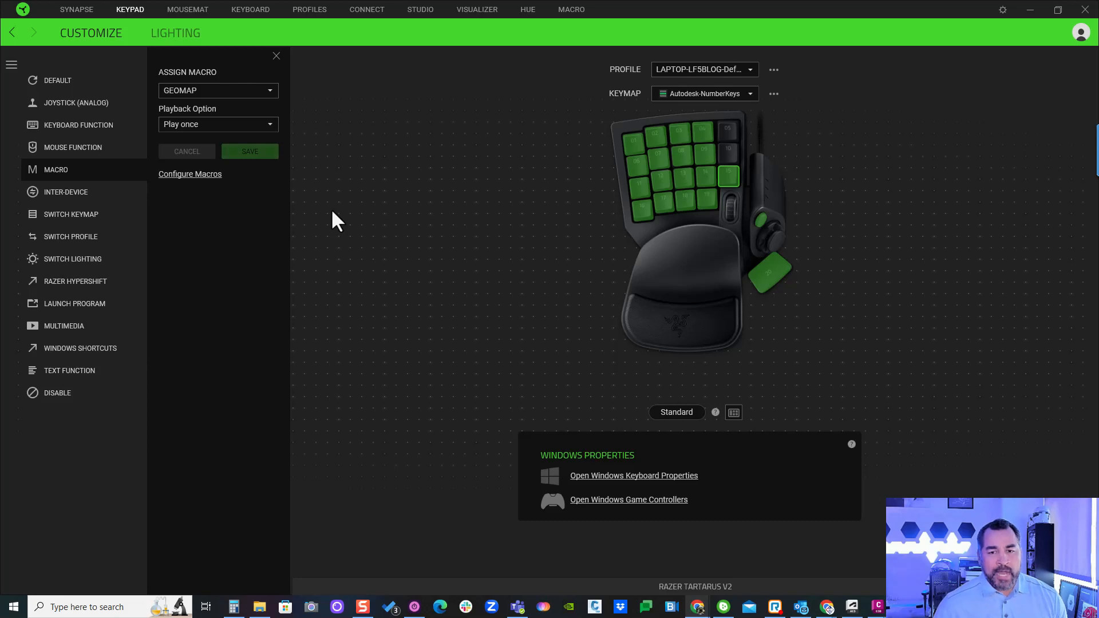
mouse_move(363, 211)
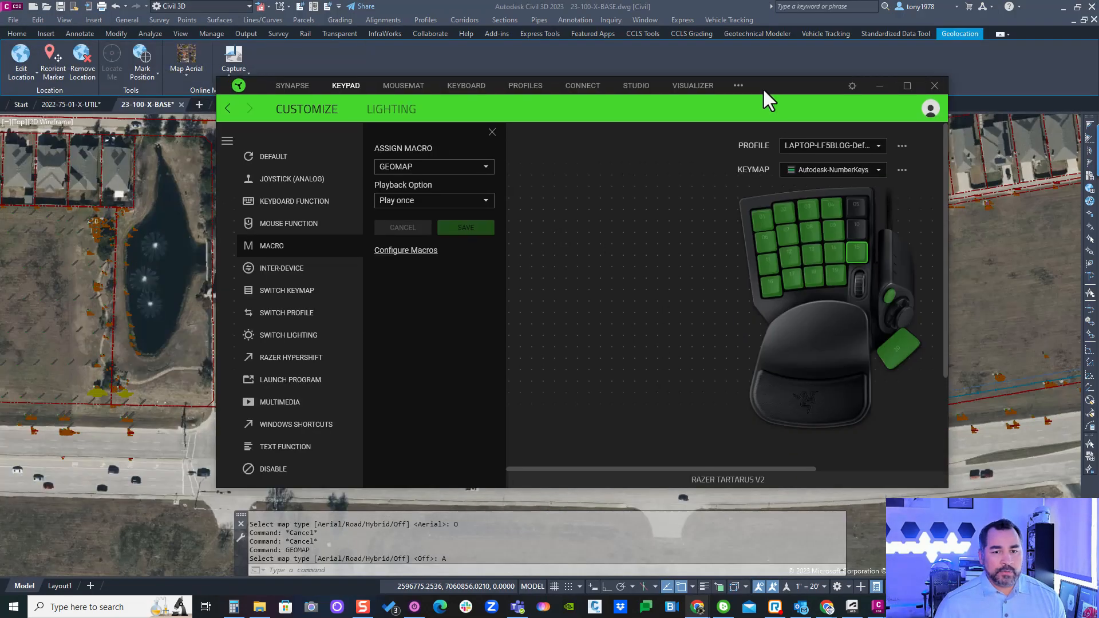
- Restore the Synapse window and bring the Civil 3D aerial-imagery drawing into view
click(906, 85)
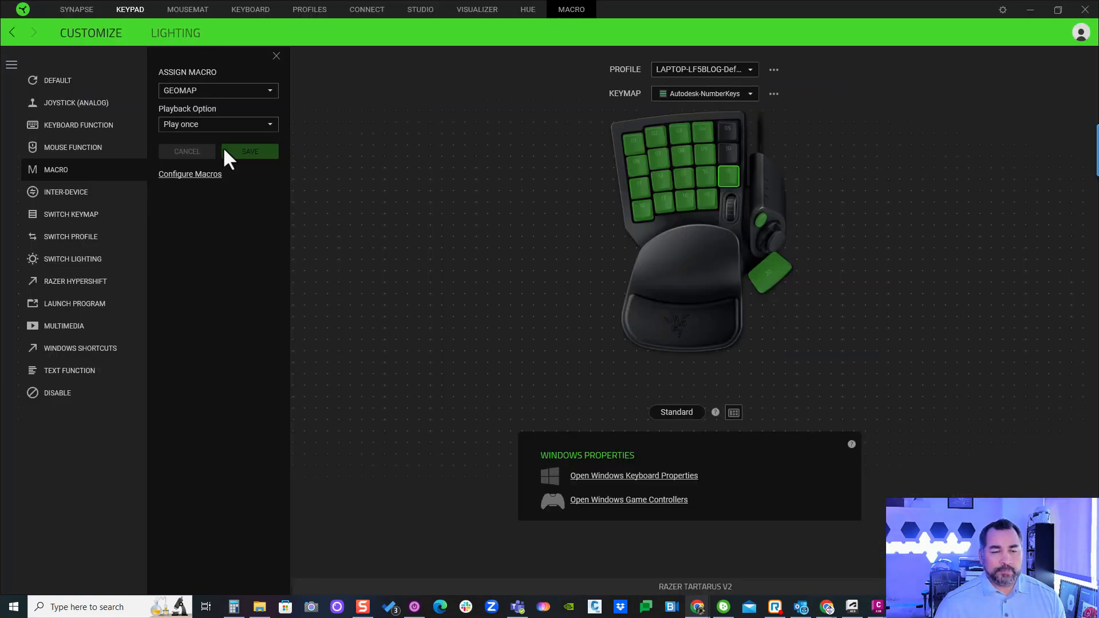
mouse_move(572, 24)
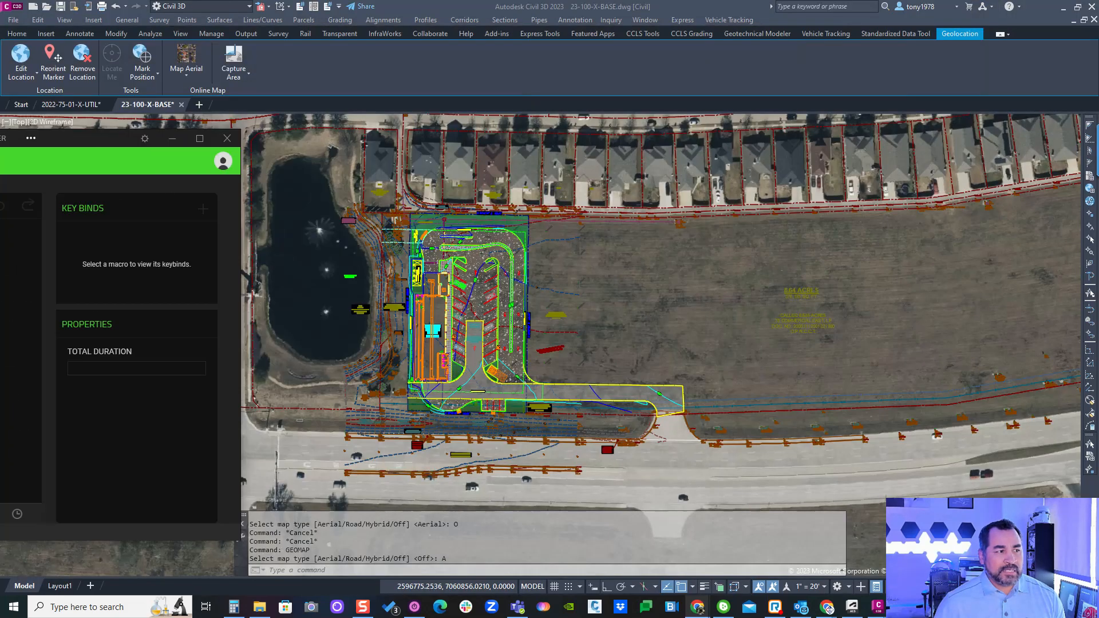
click(227, 138)
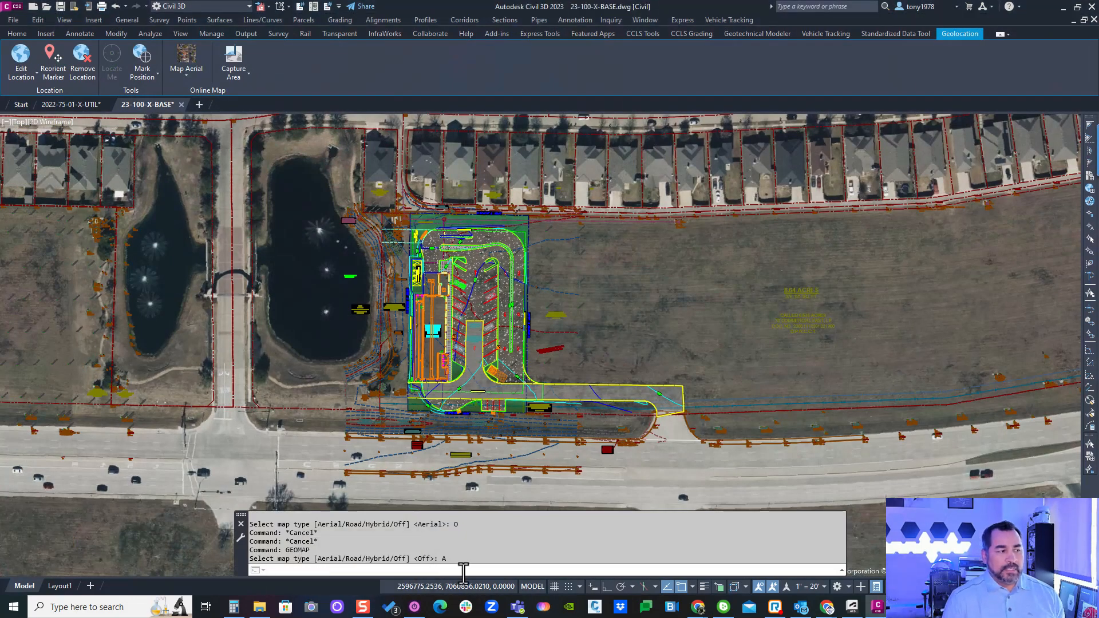
- Enter the GEOMAPOFF command at the Civil 3D command line
text(GEOM)
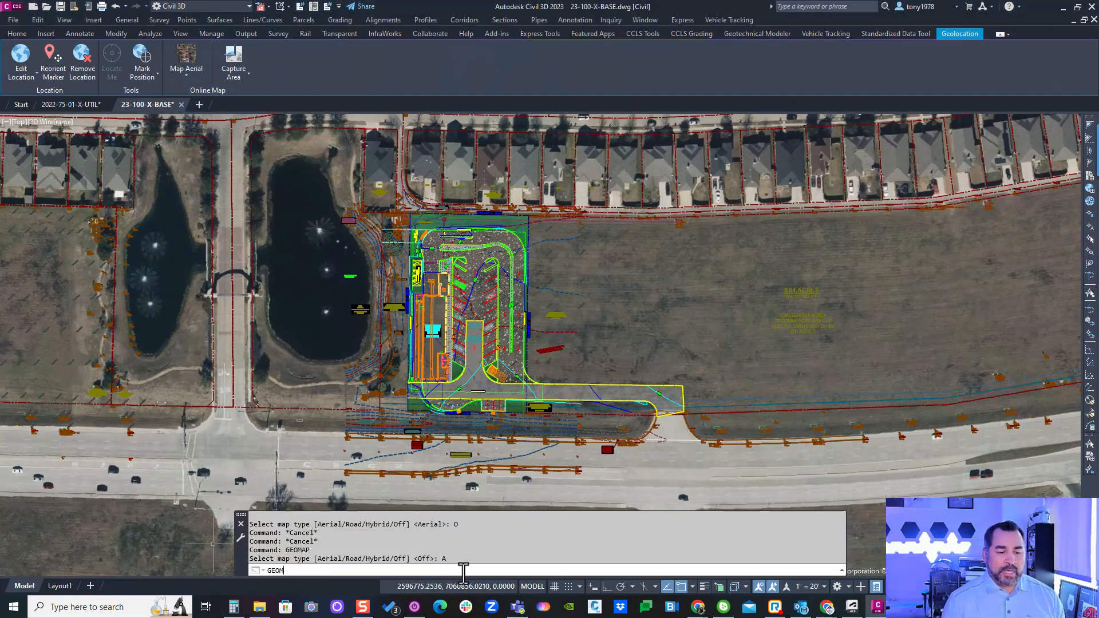
text(OF)
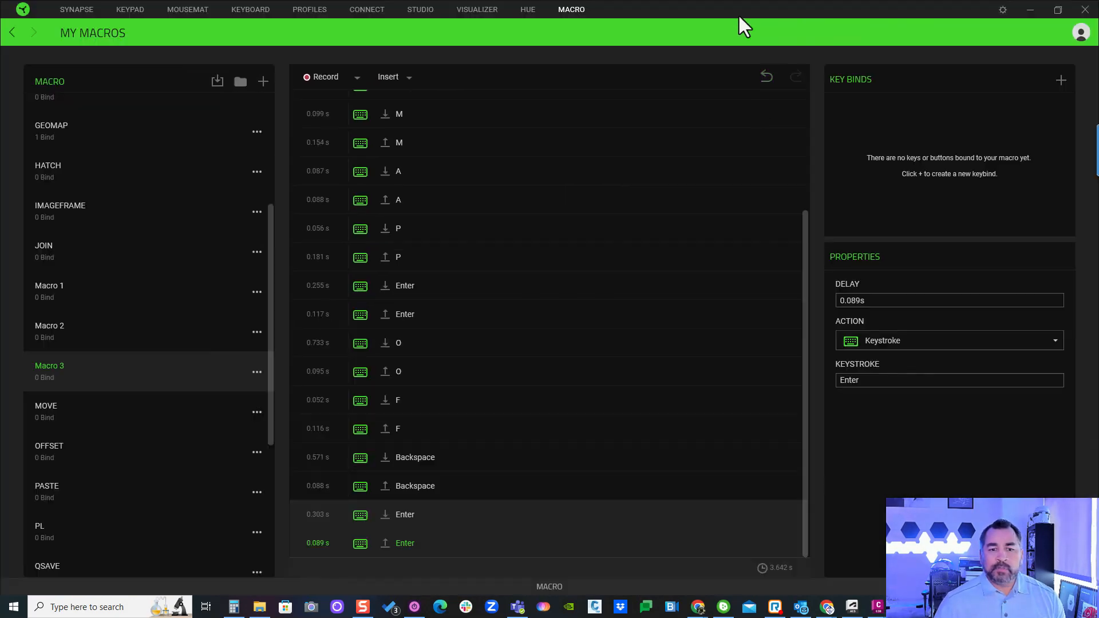
mouse_move(519, 386)
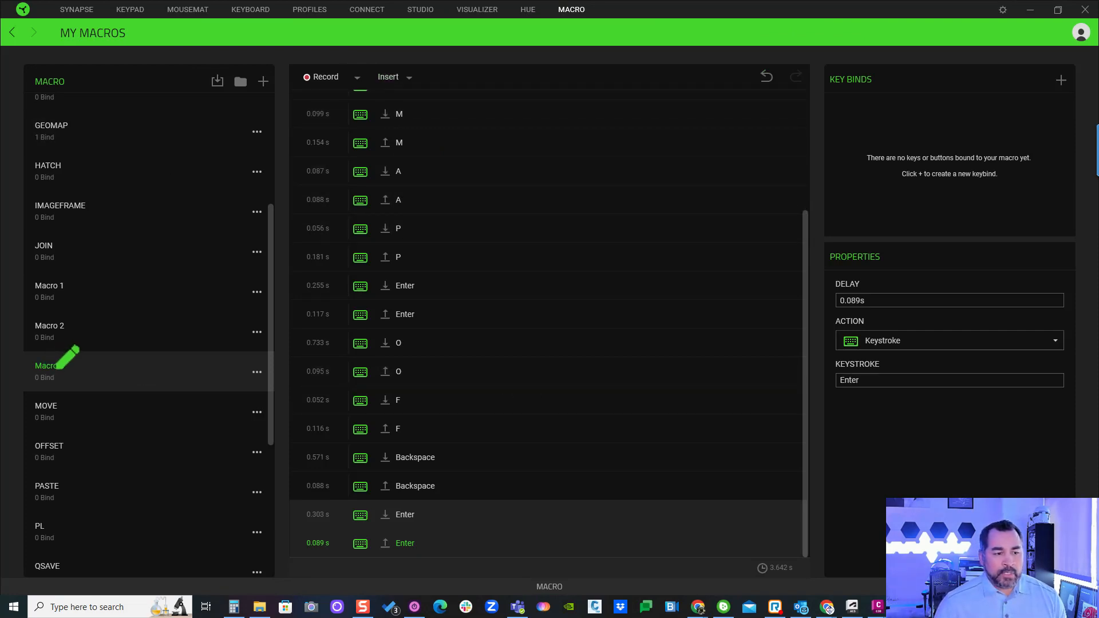
- Rename Macro 3 to GEOMAPOFF and confirm the new name
double_click(49, 365)
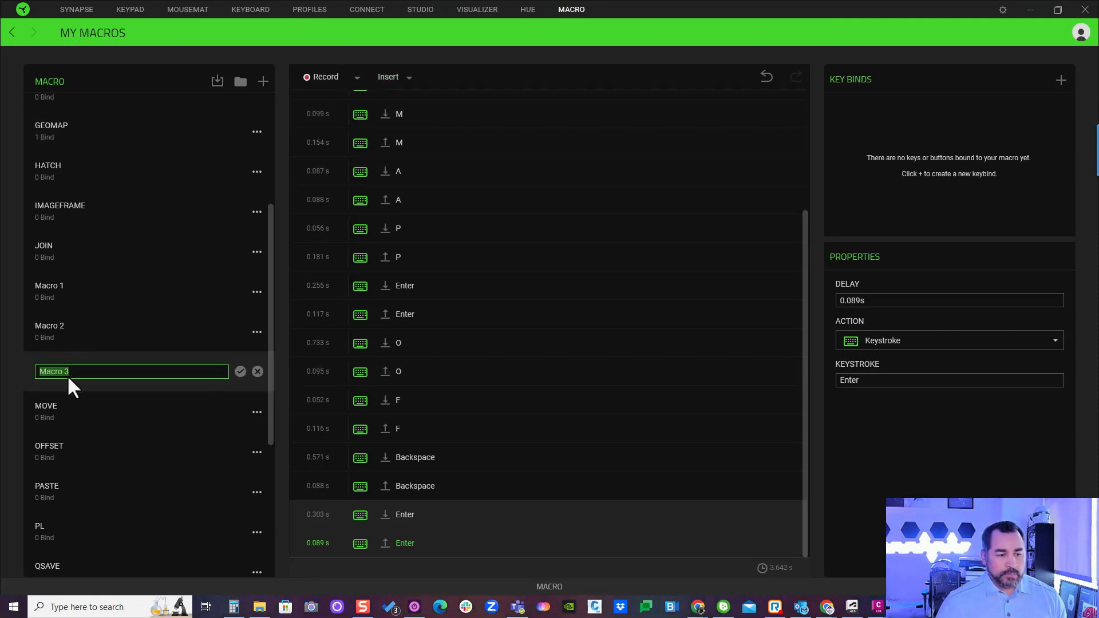
text(GEMO)
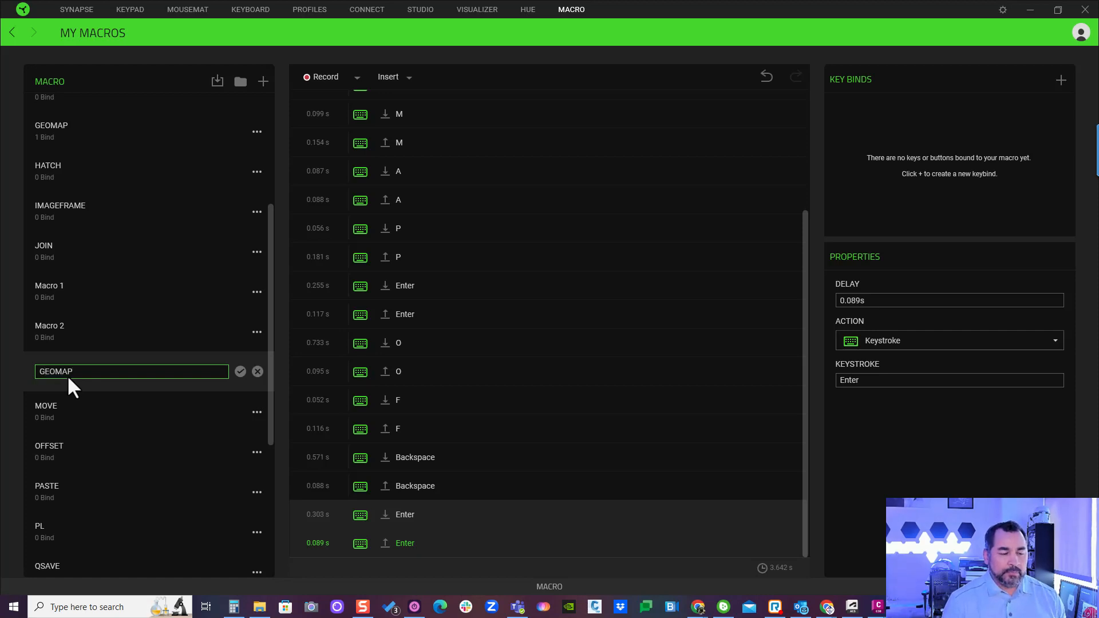
click(241, 371)
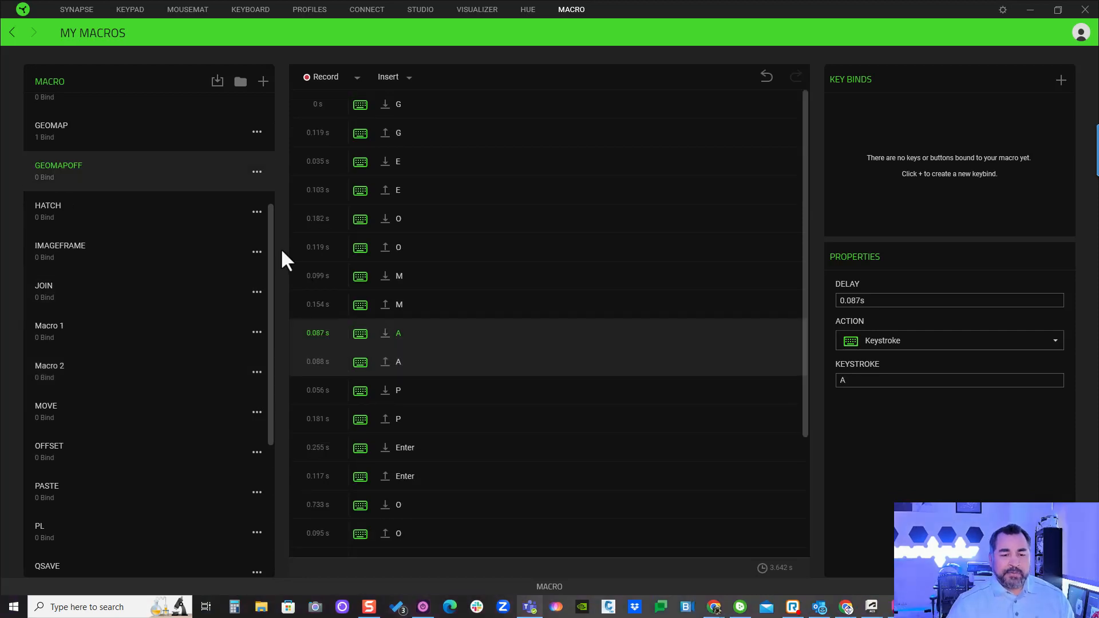
mouse_move(186, 249)
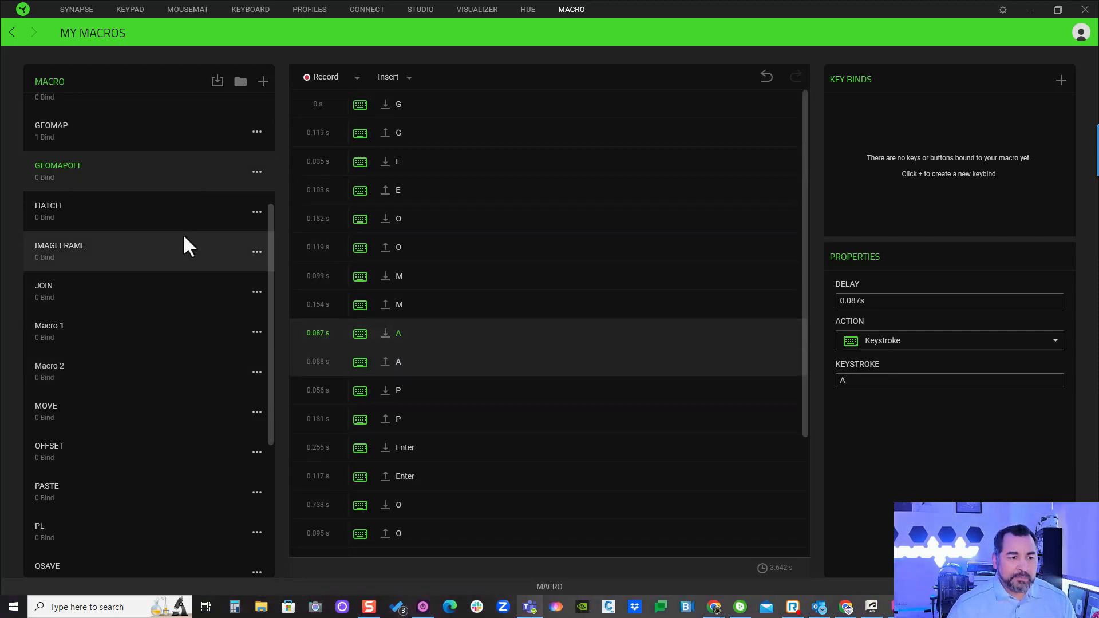
- Set the GEOMAPOFF A keystroke delay to 0 s and return to the Synapse dashboard
click(356, 77)
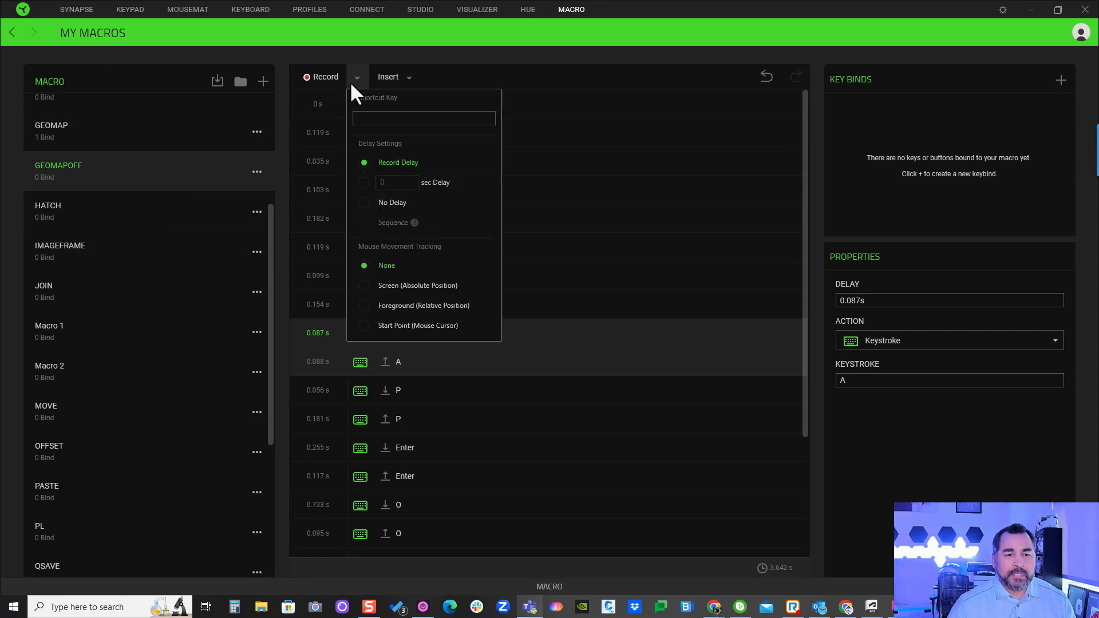
click(364, 203)
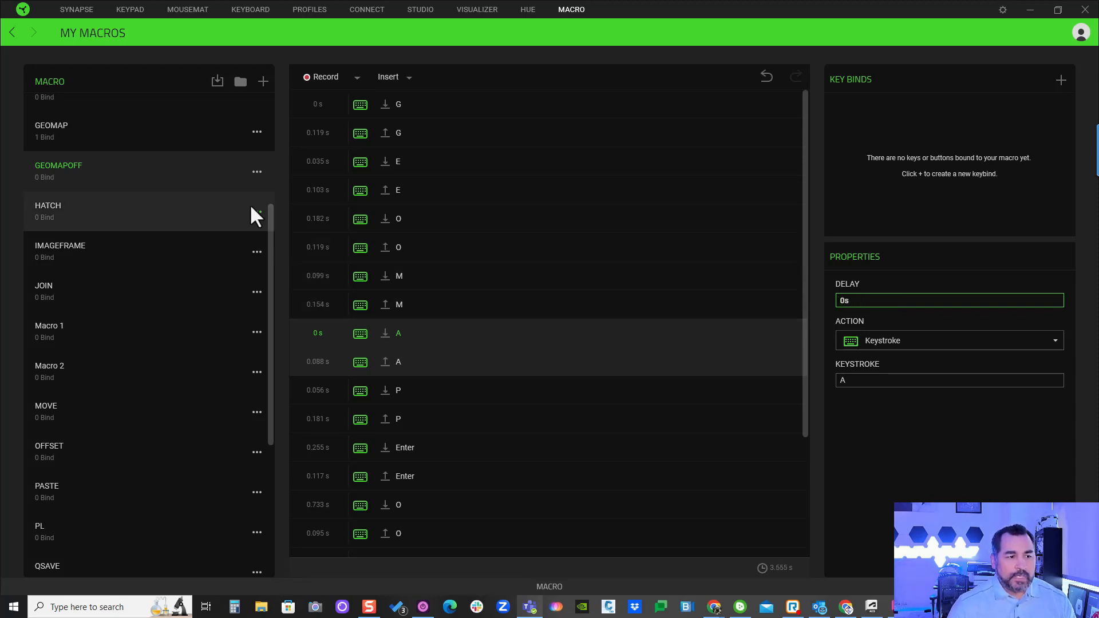
mouse_move(231, 102)
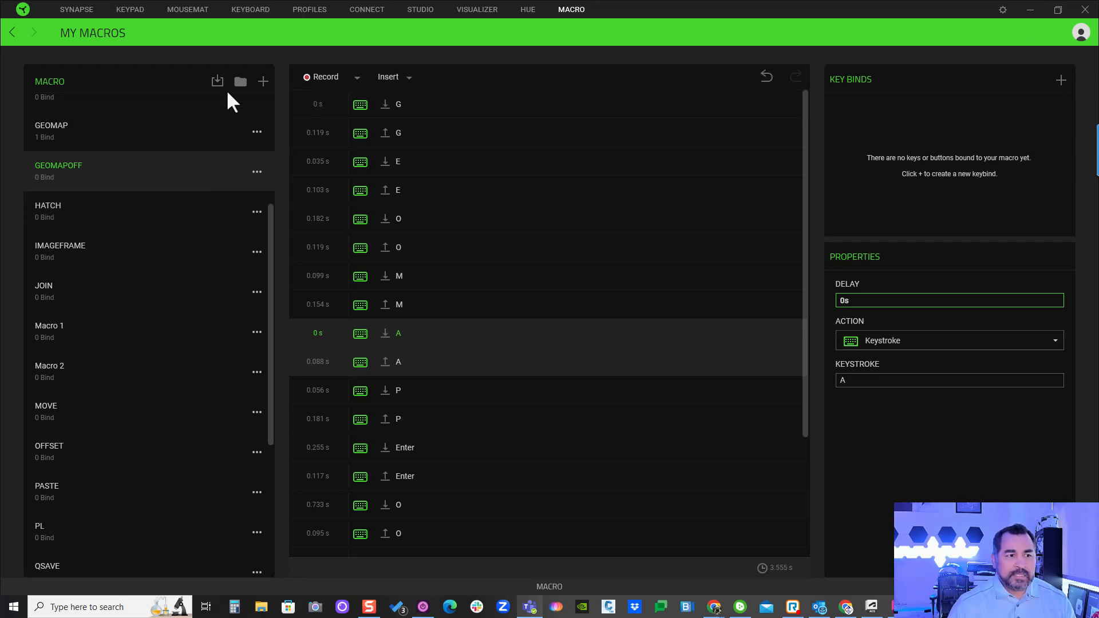
click(76, 9)
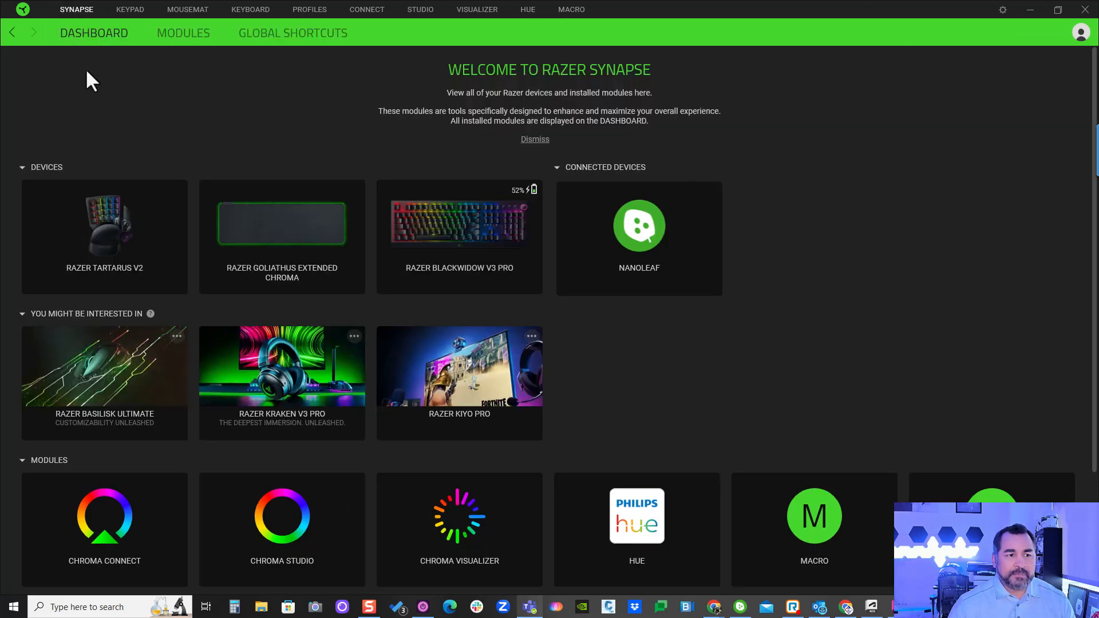
- Bind keypad key 10, formerly R, to the GEOMAP macro and save
click(129, 9)
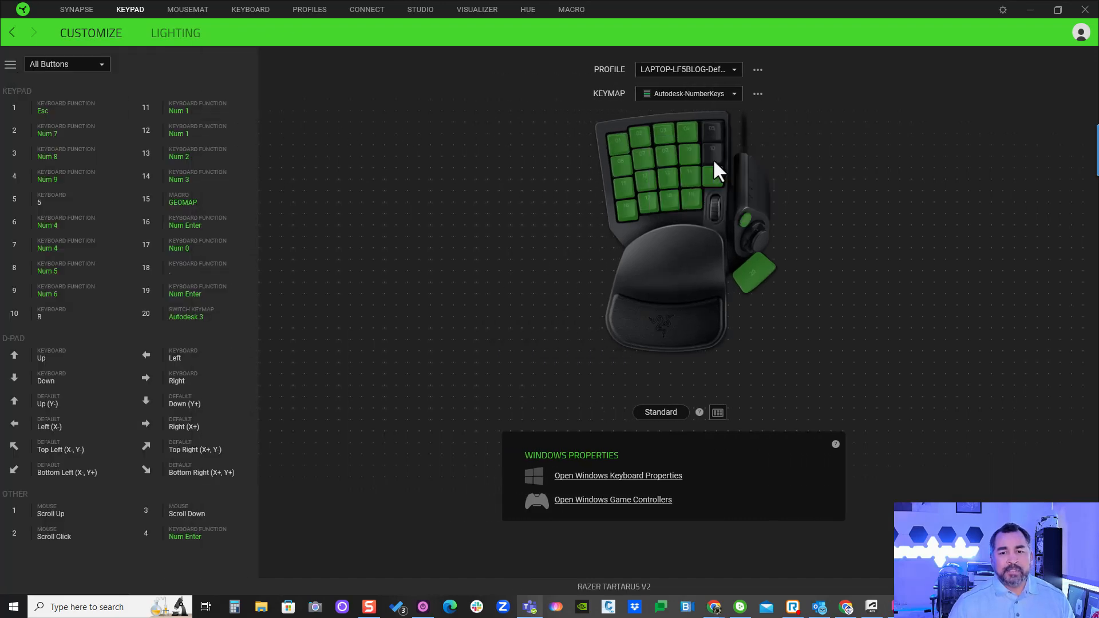
mouse_move(734, 168)
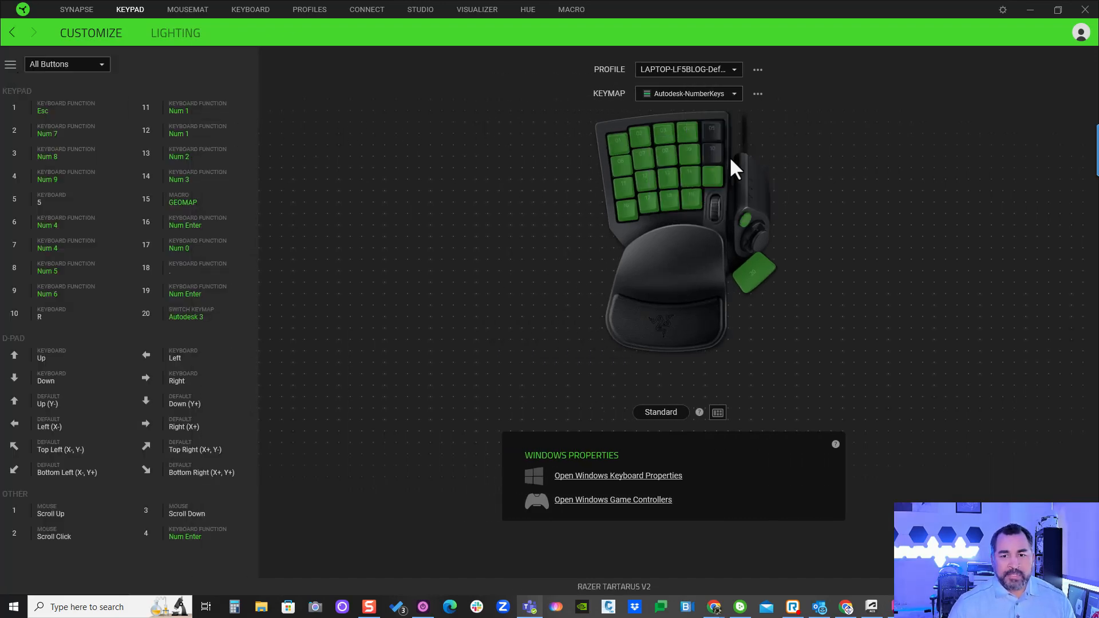
click(63, 312)
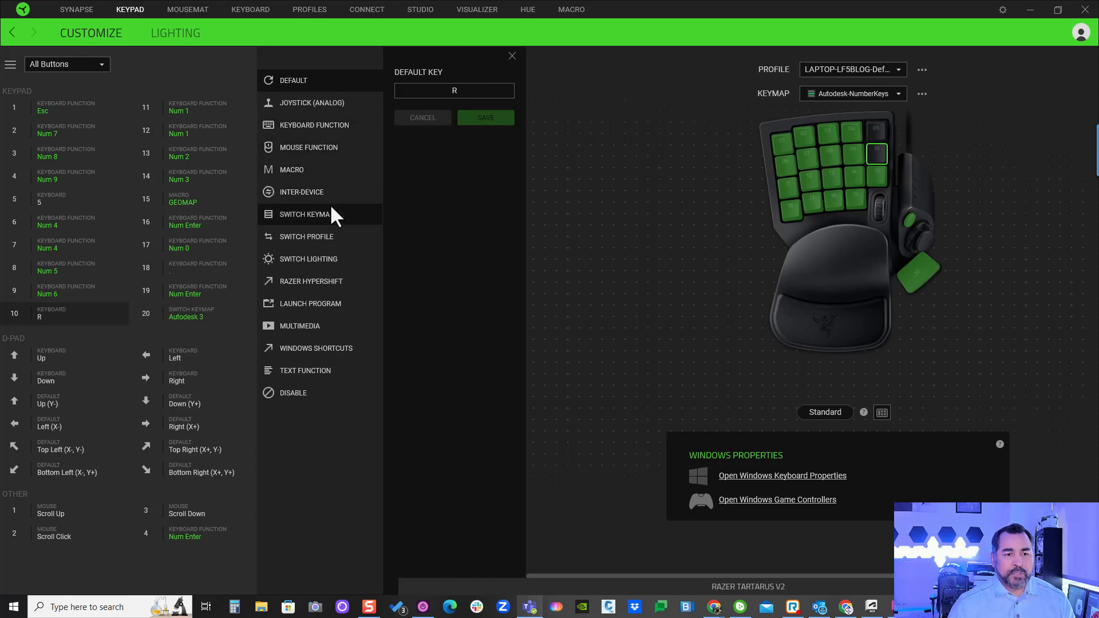
click(291, 169)
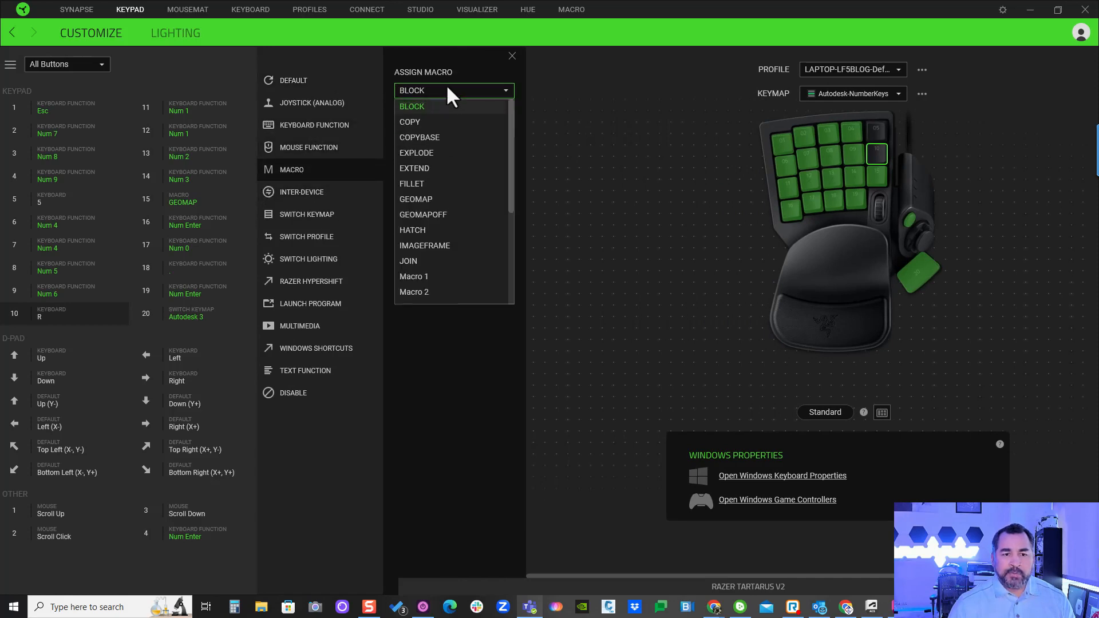
mouse_move(431, 203)
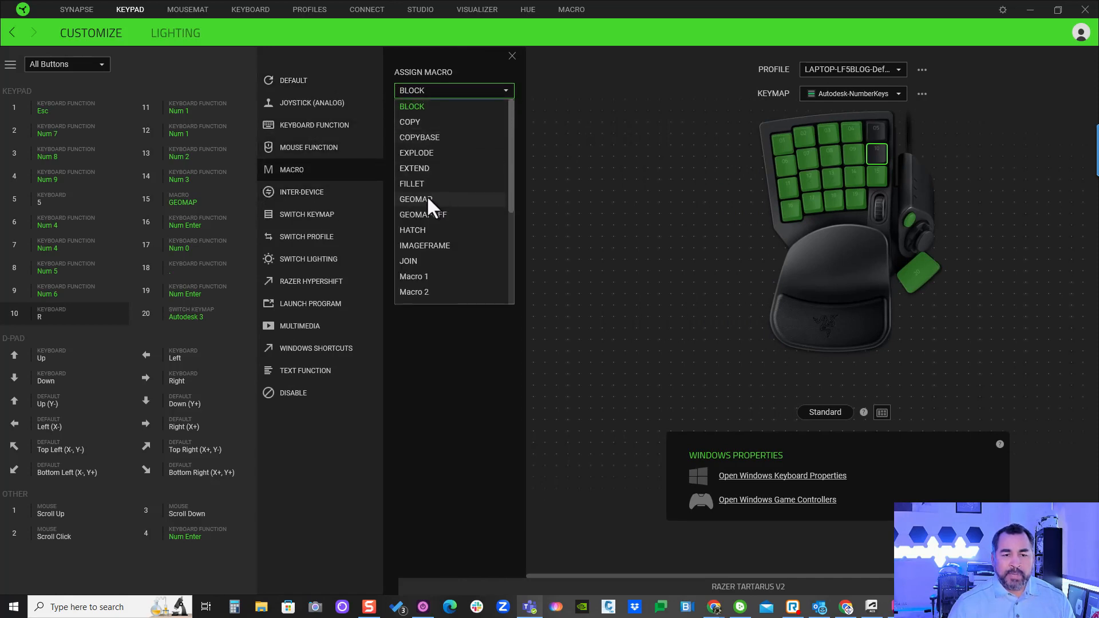
click(415, 199)
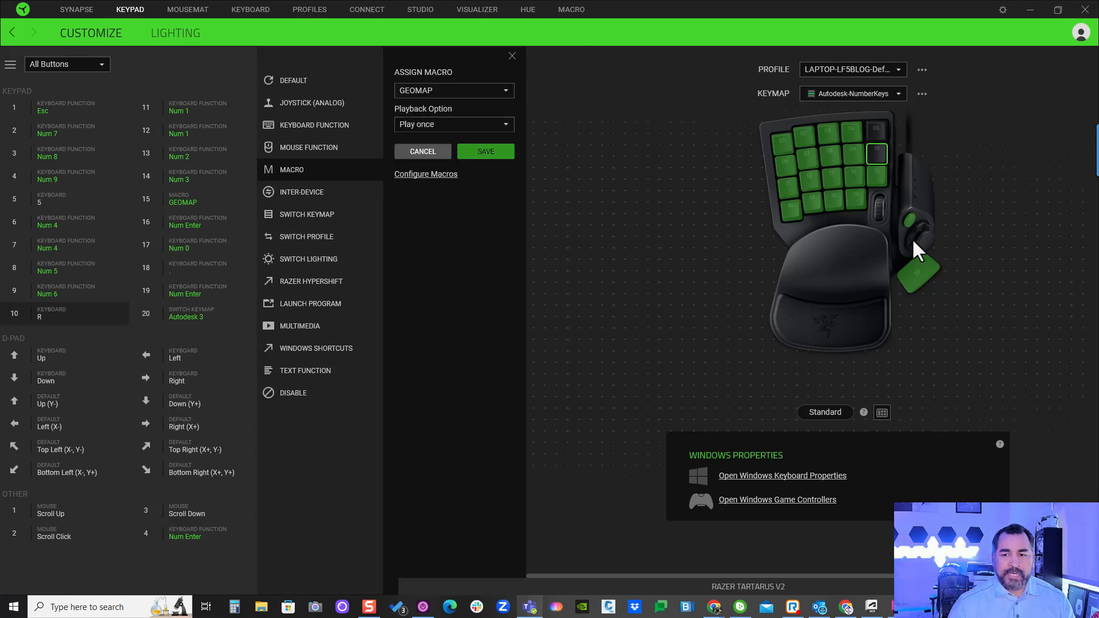
click(485, 151)
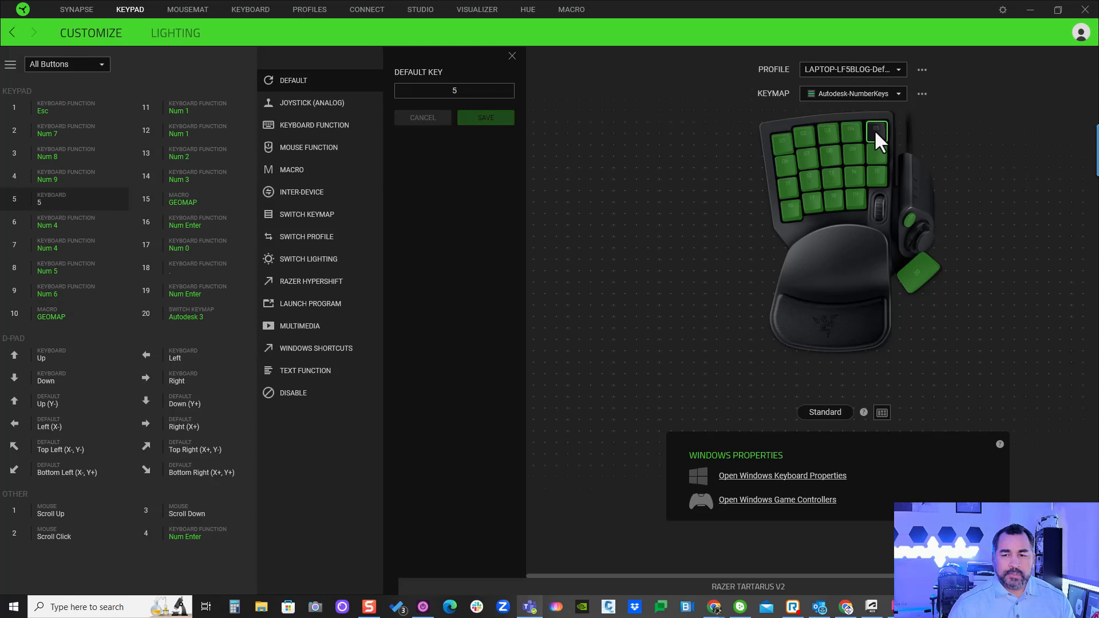
- Set keypad key 5 to Macro and choose GEOMAPOFF as its assignment
click(291, 168)
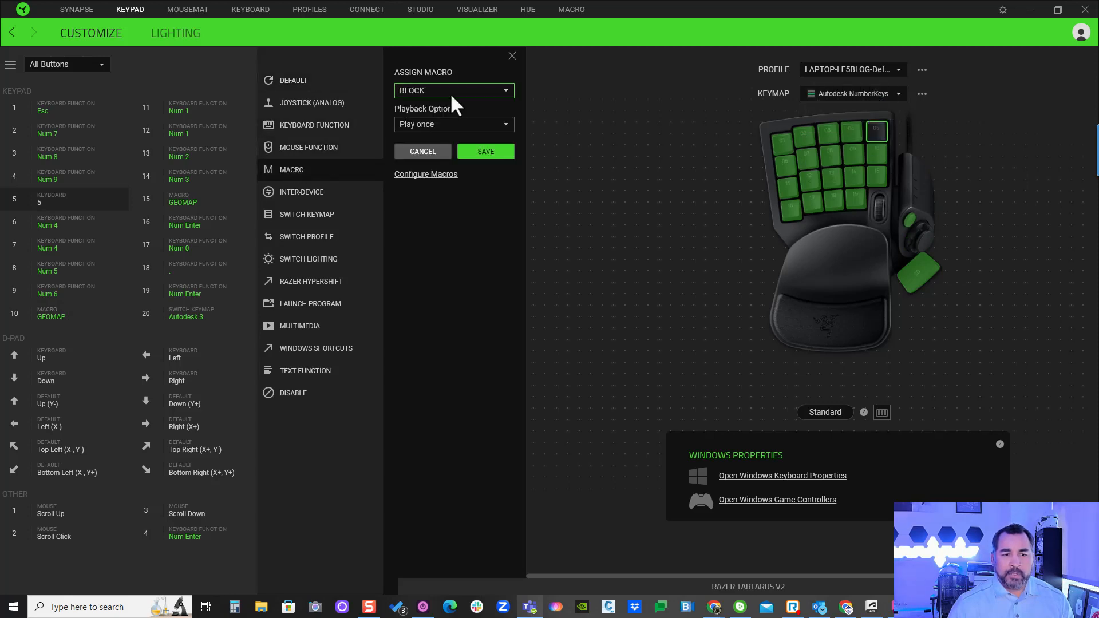
click(453, 90)
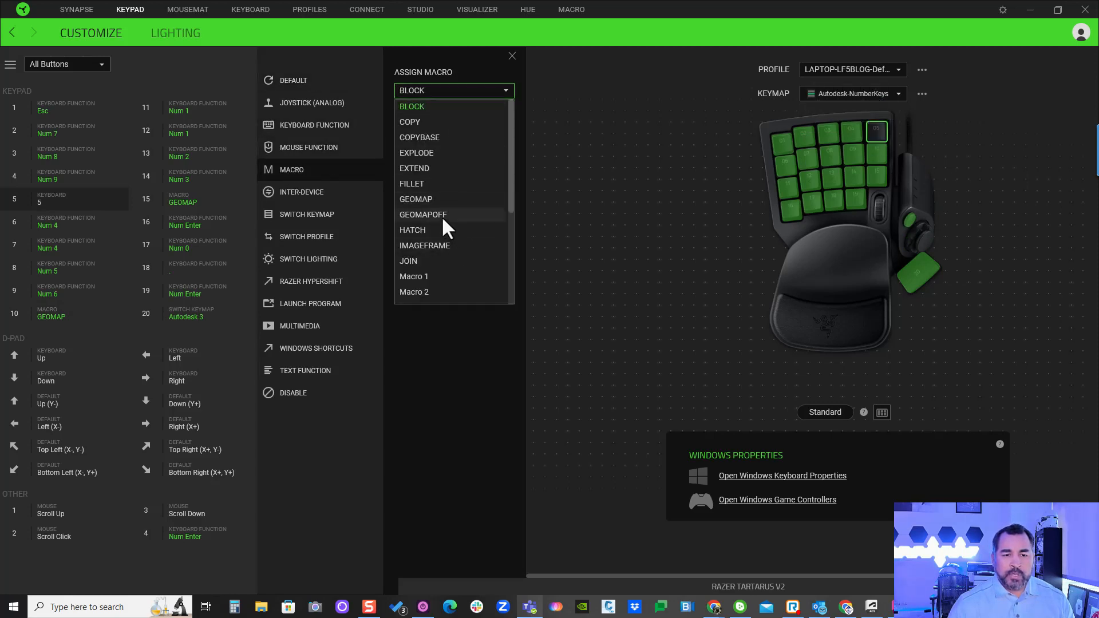
click(422, 214)
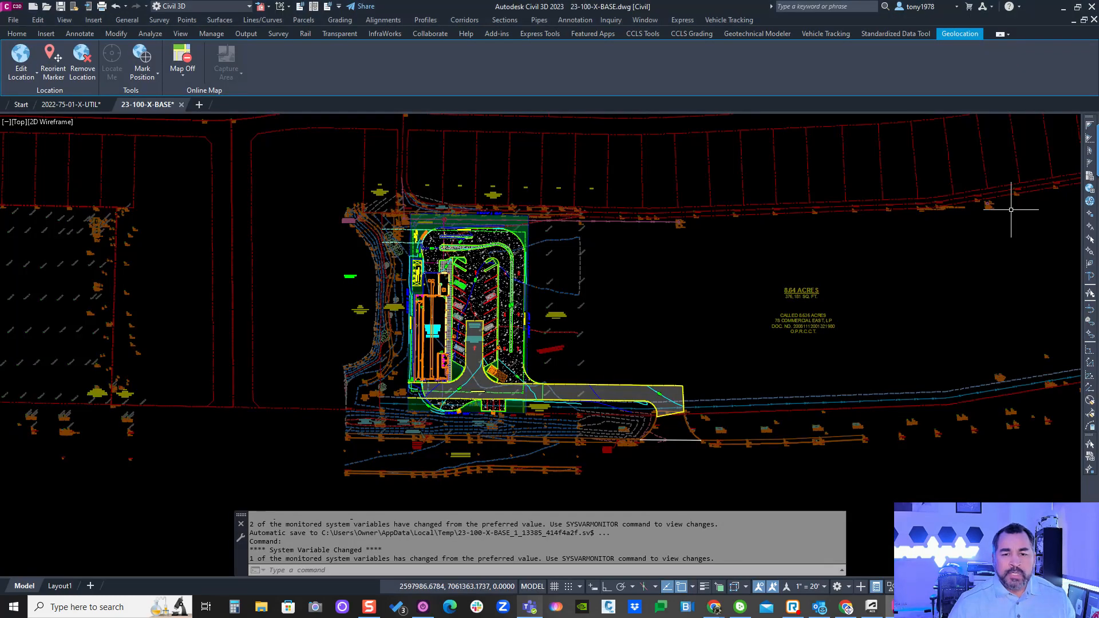
mouse_move(824, 362)
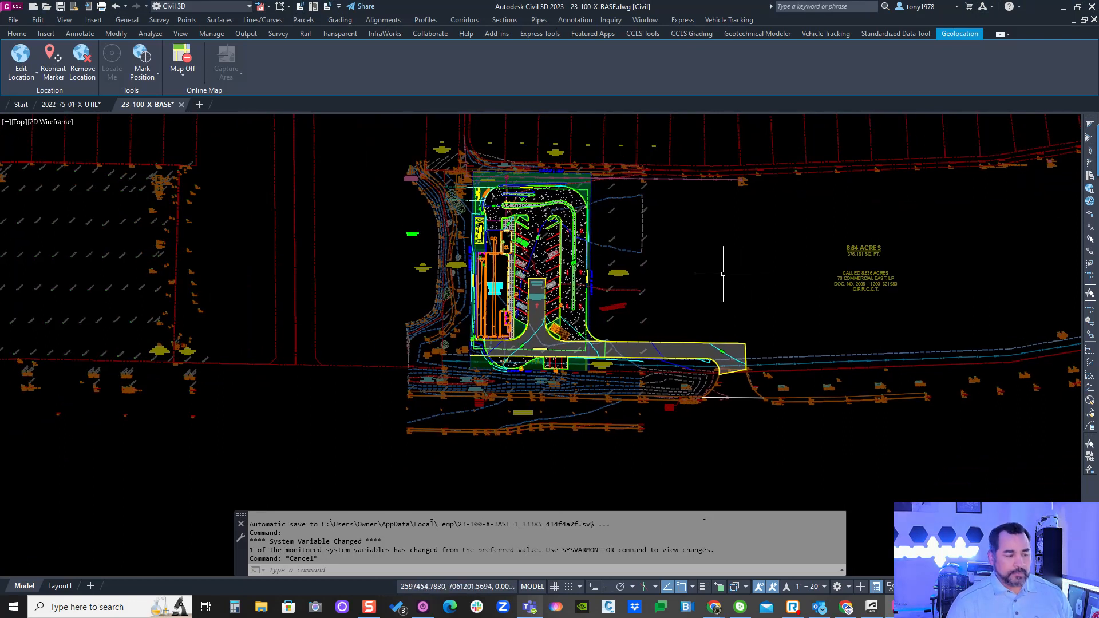
- Enter 'ge' in the Civil 3D site plan to try the new GEOMAP key binding
text(ge)
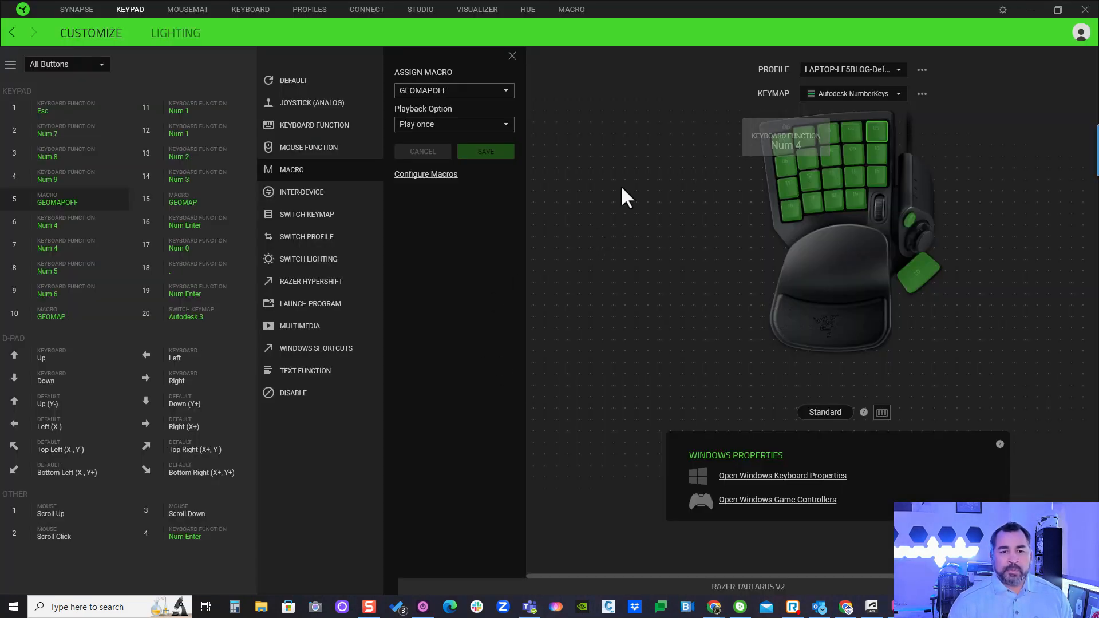
mouse_move(511, 41)
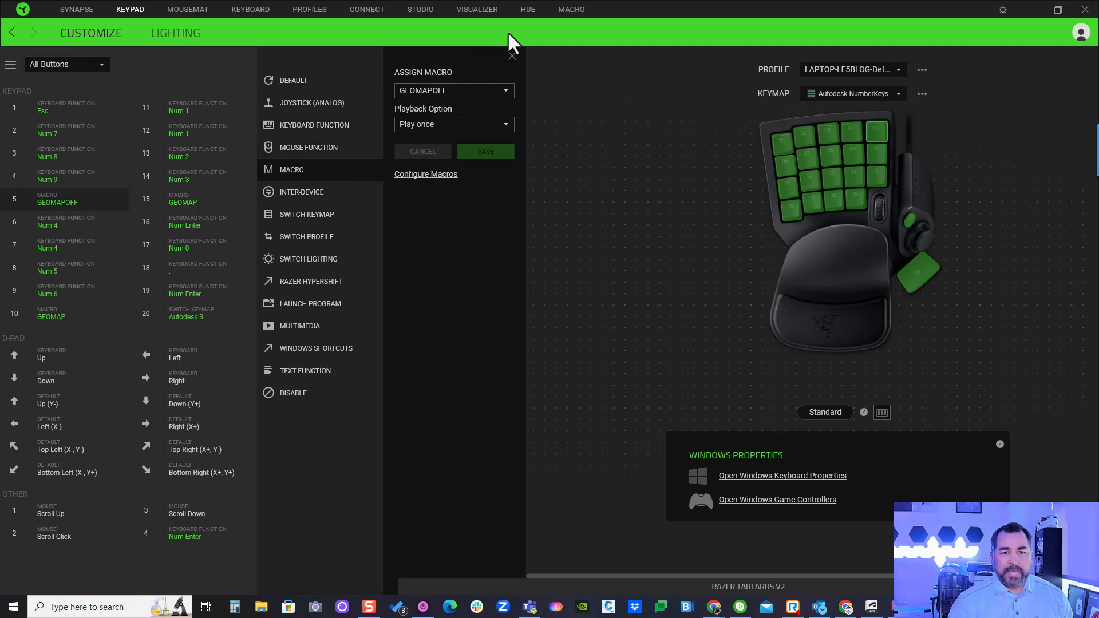
mouse_move(571, 9)
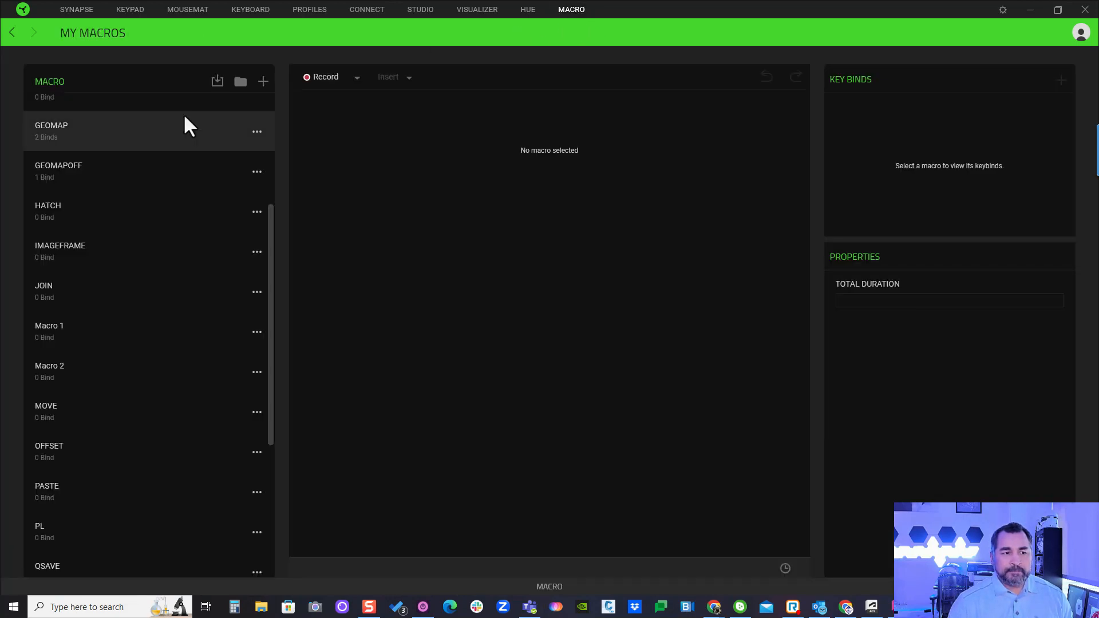
- Switch the GEOMAP macro's recording option from Record Delay to No Delay
click(51, 130)
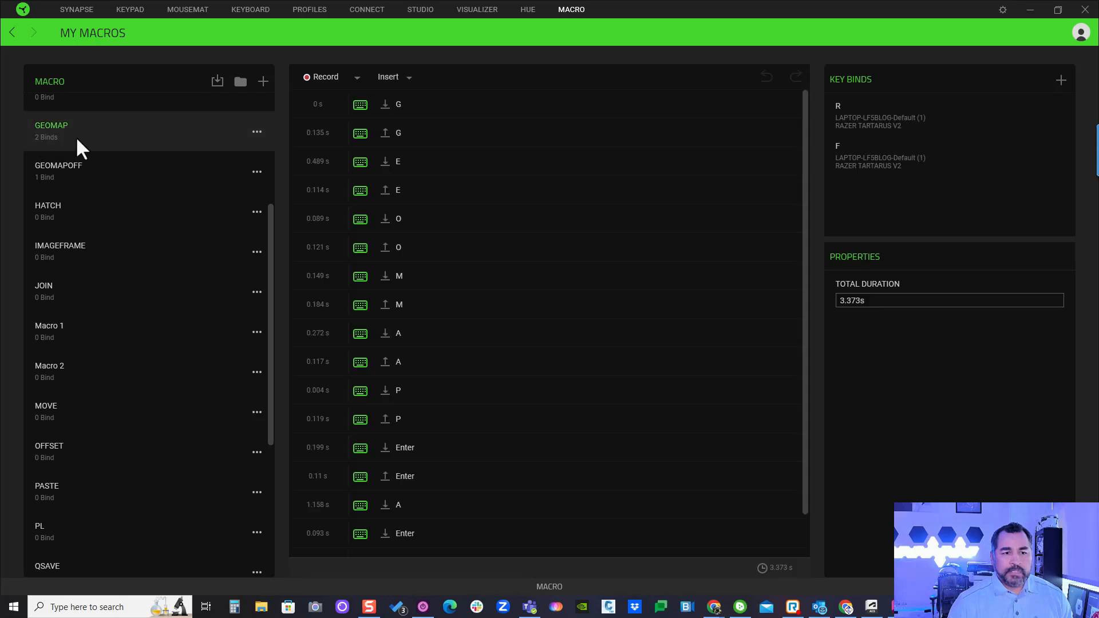
click(356, 77)
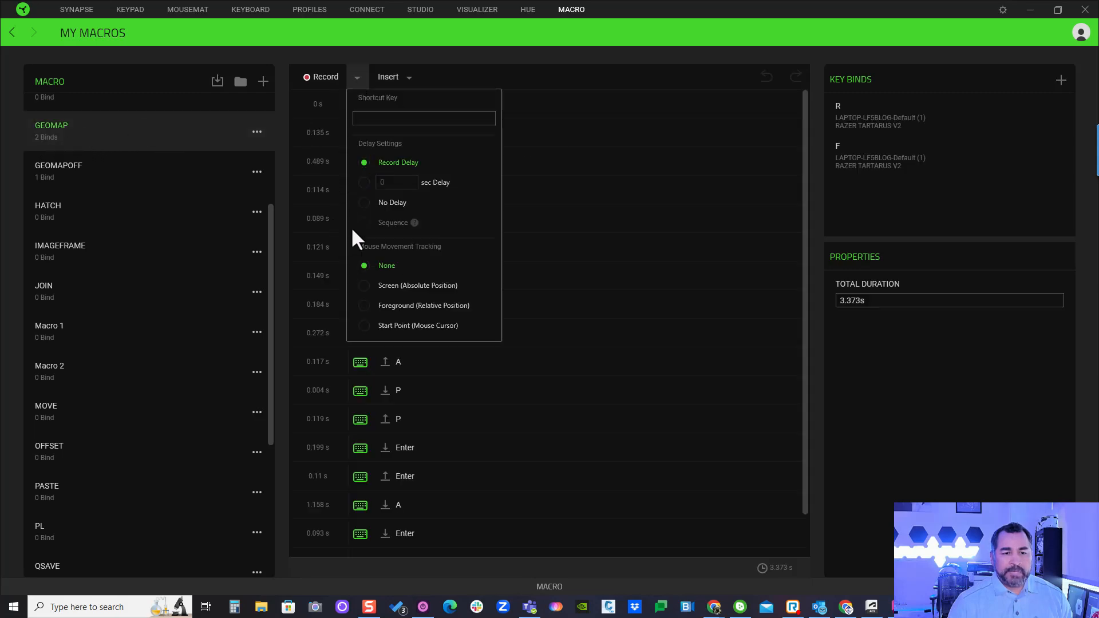
click(364, 202)
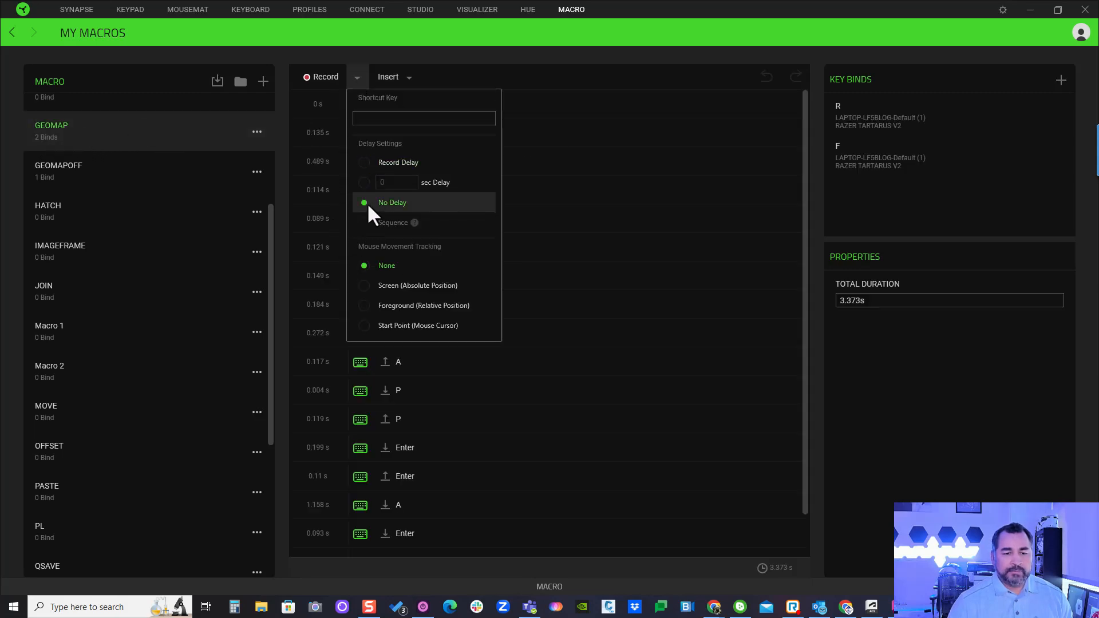
mouse_move(375, 147)
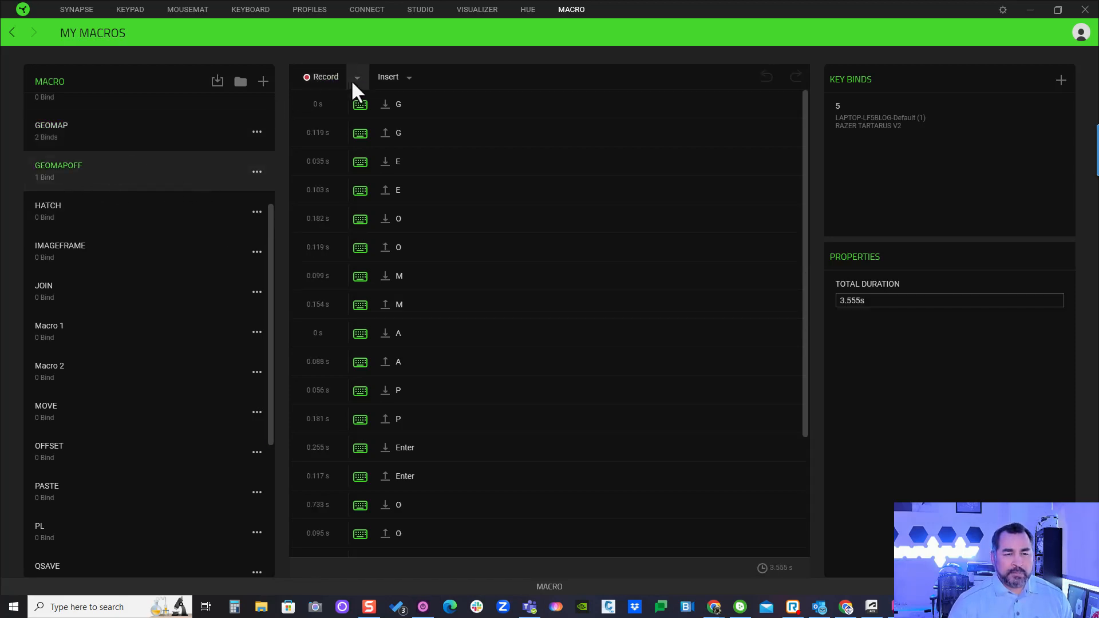
- Set every GEOMAPOFF keystroke delay to 0 s and return to the Keypad page
click(357, 78)
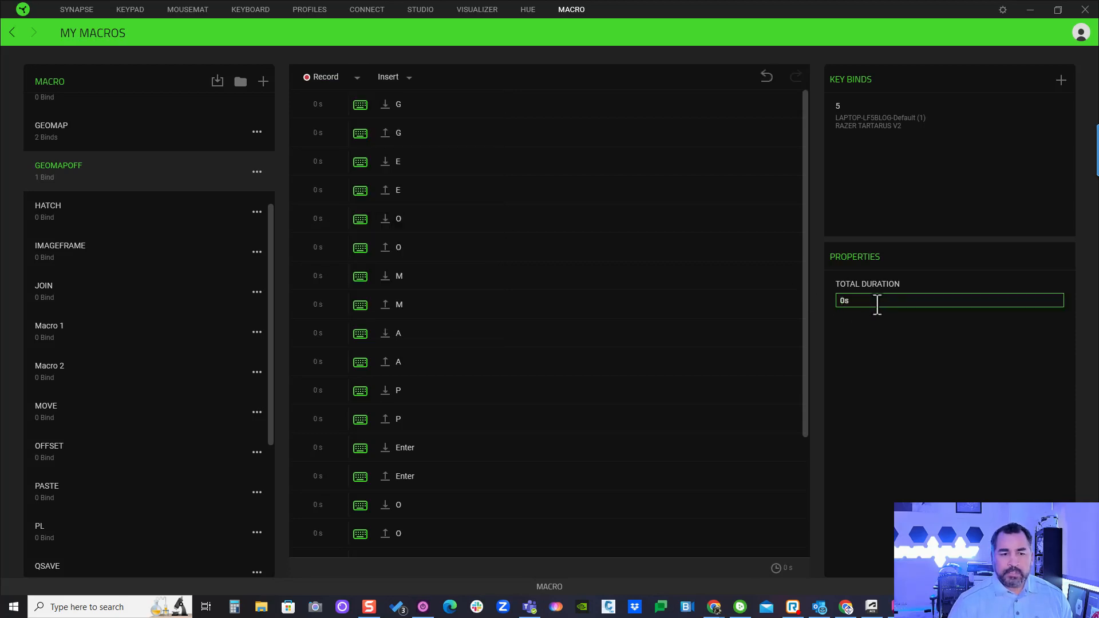
mouse_move(202, 193)
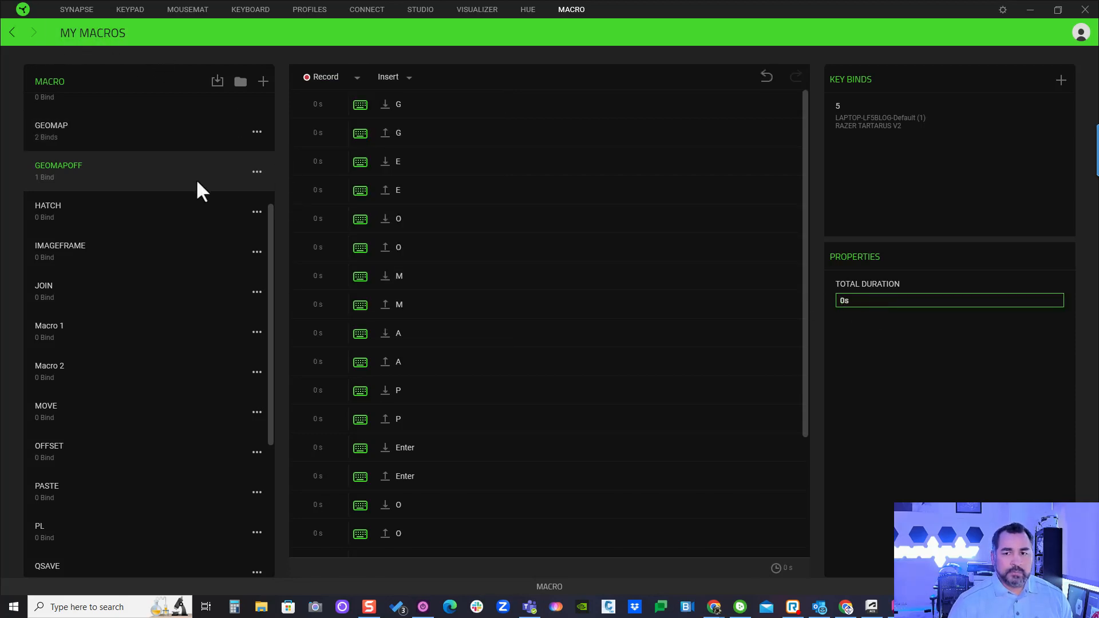
scroll(down, 3)
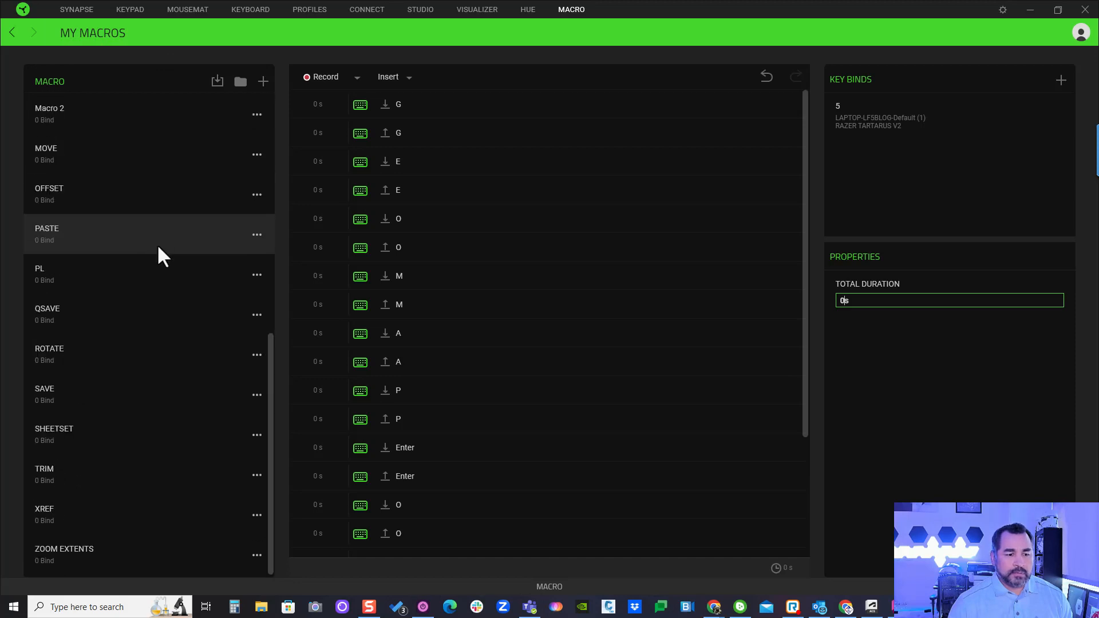
scroll(up, 3)
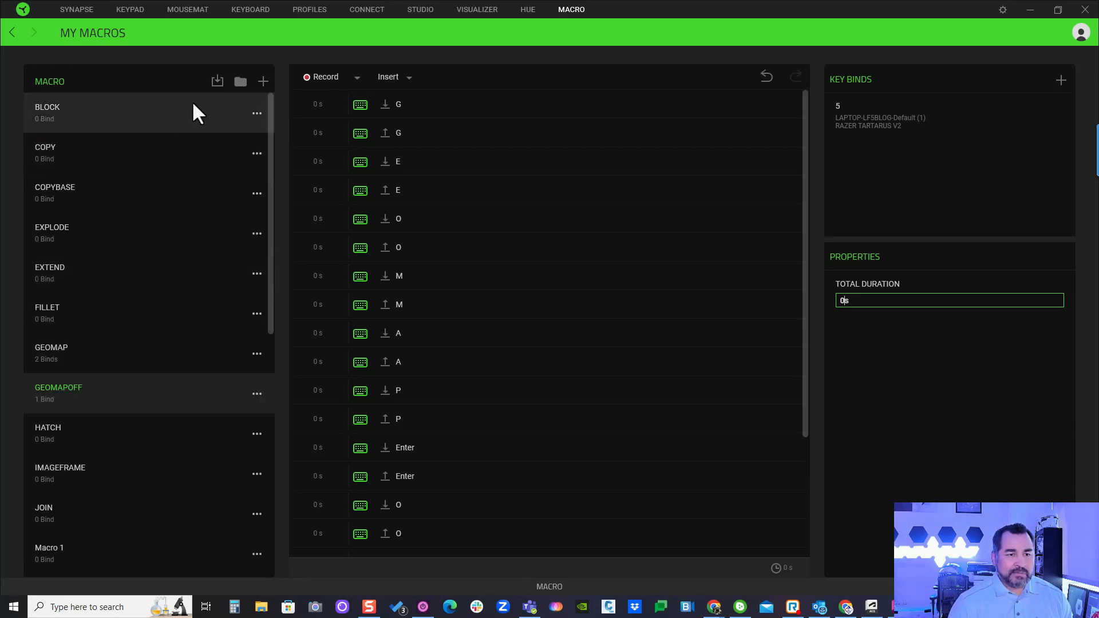
click(129, 9)
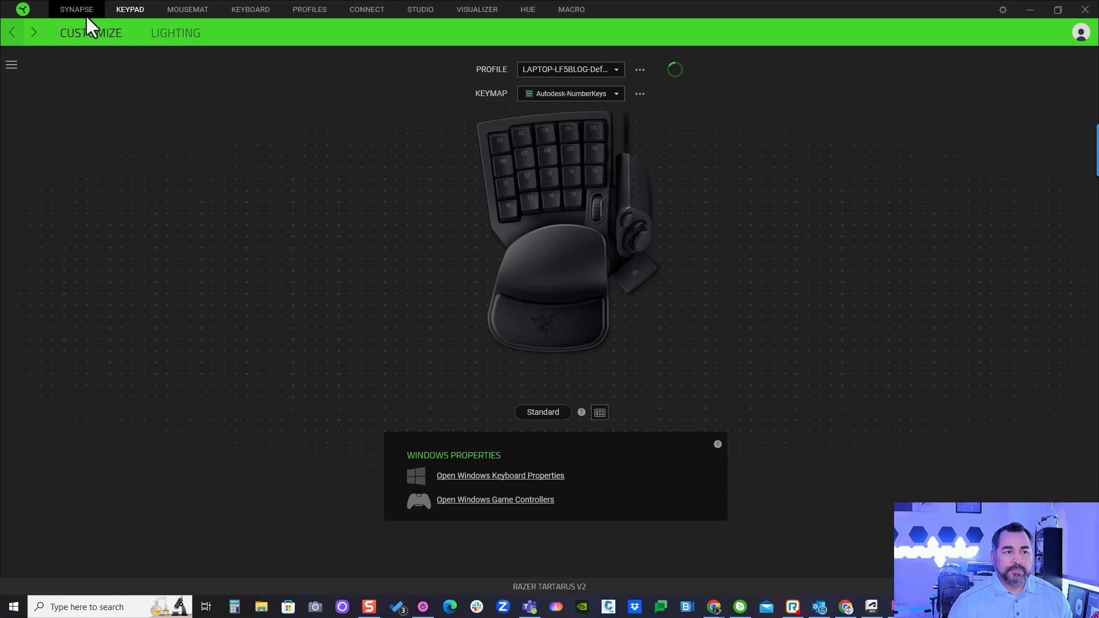
click(77, 10)
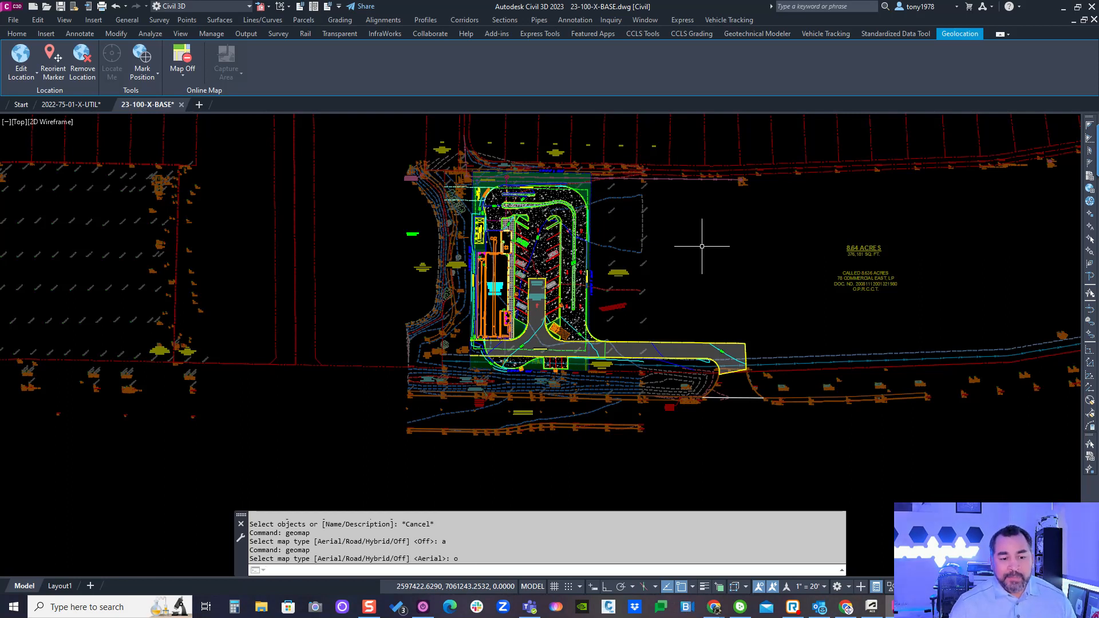
mouse_move(725, 277)
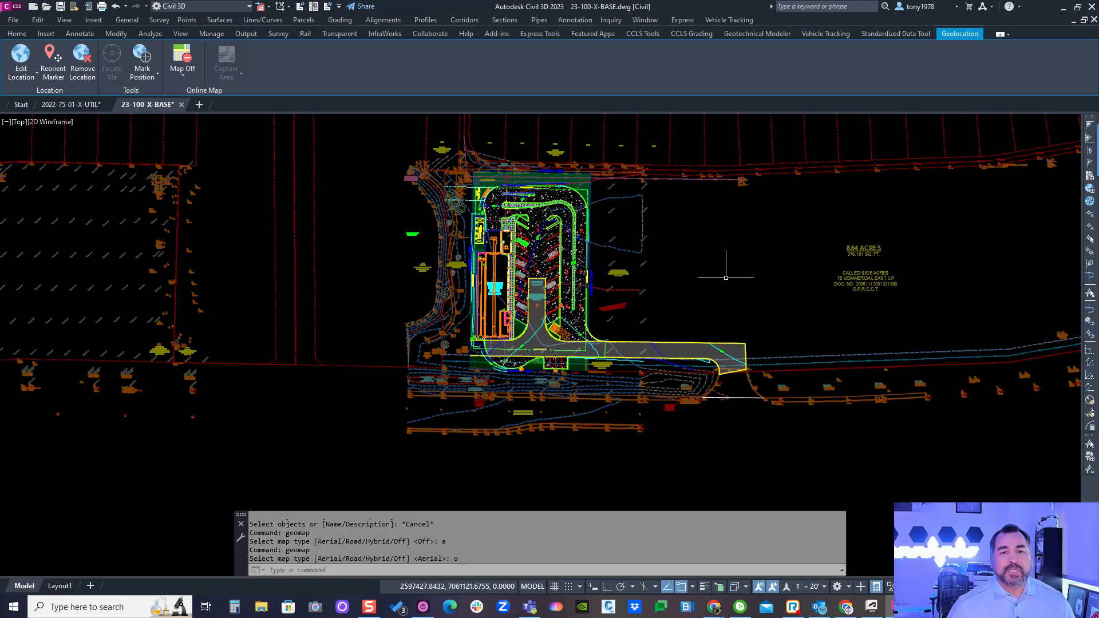
mouse_move(728, 285)
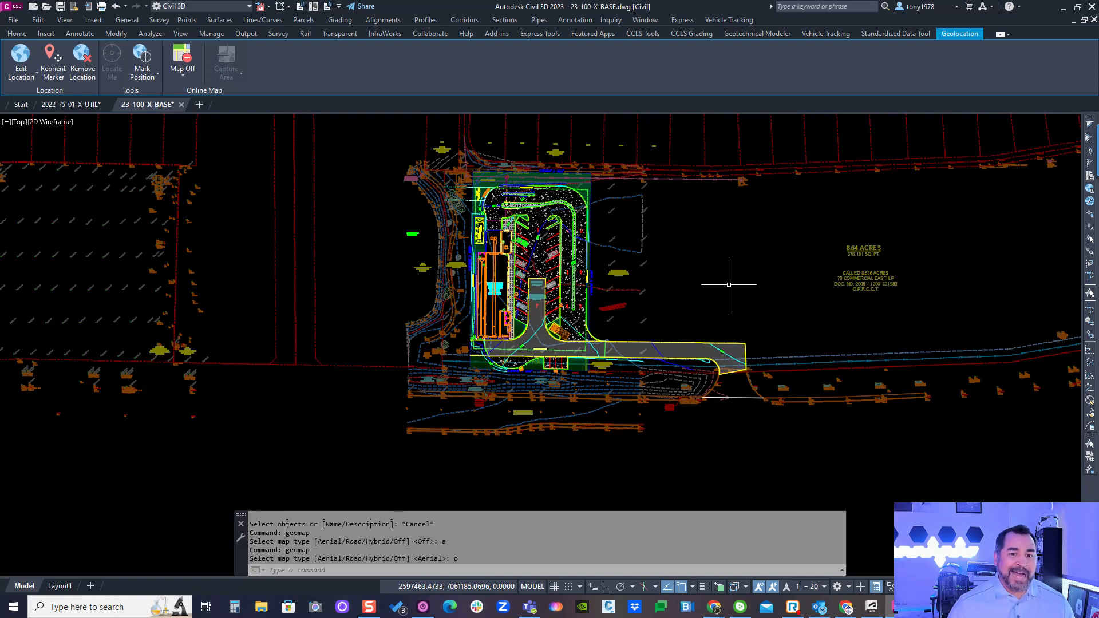
mouse_move(700, 266)
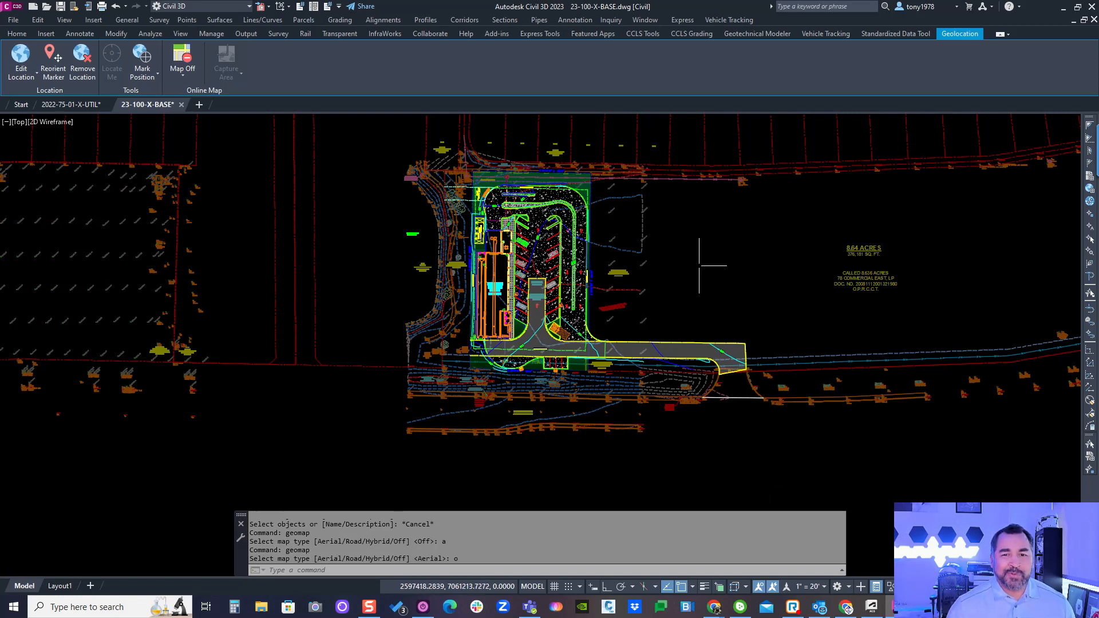